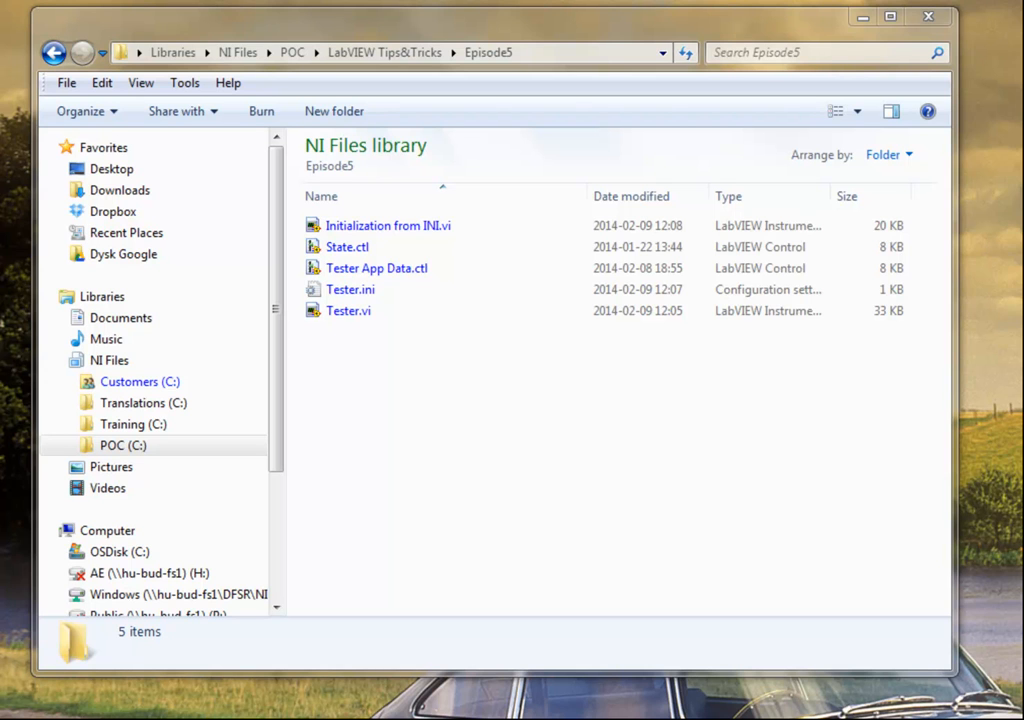
mouse_move(450, 500)
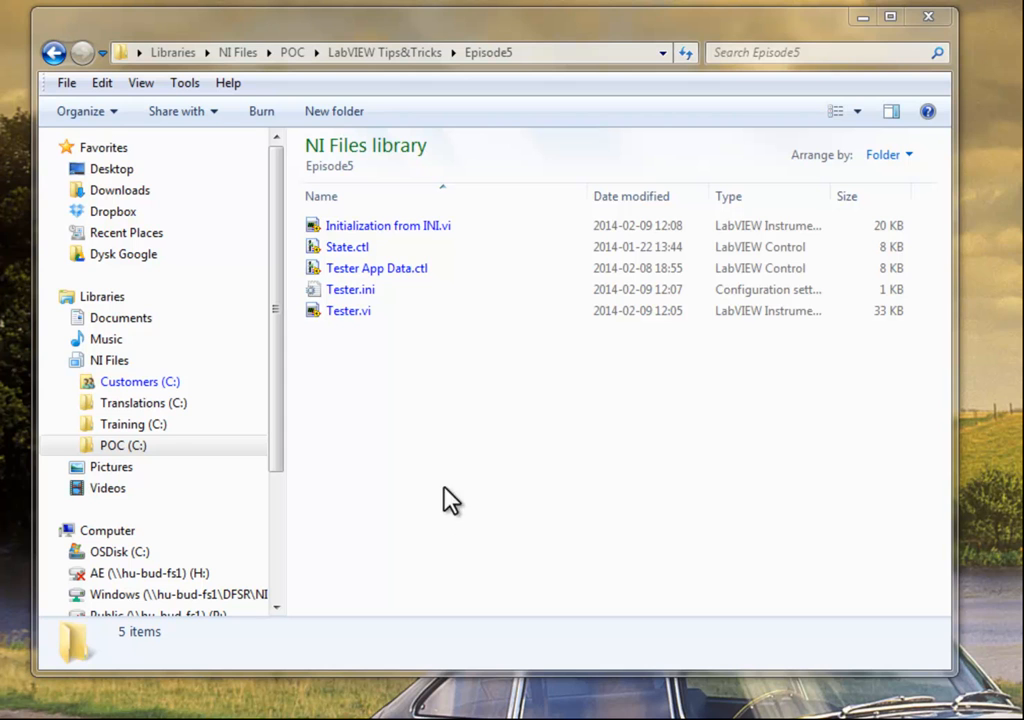
- Open Tester.vi from the Episode5 folder in LabVIEW 2013
double_click(348, 310)
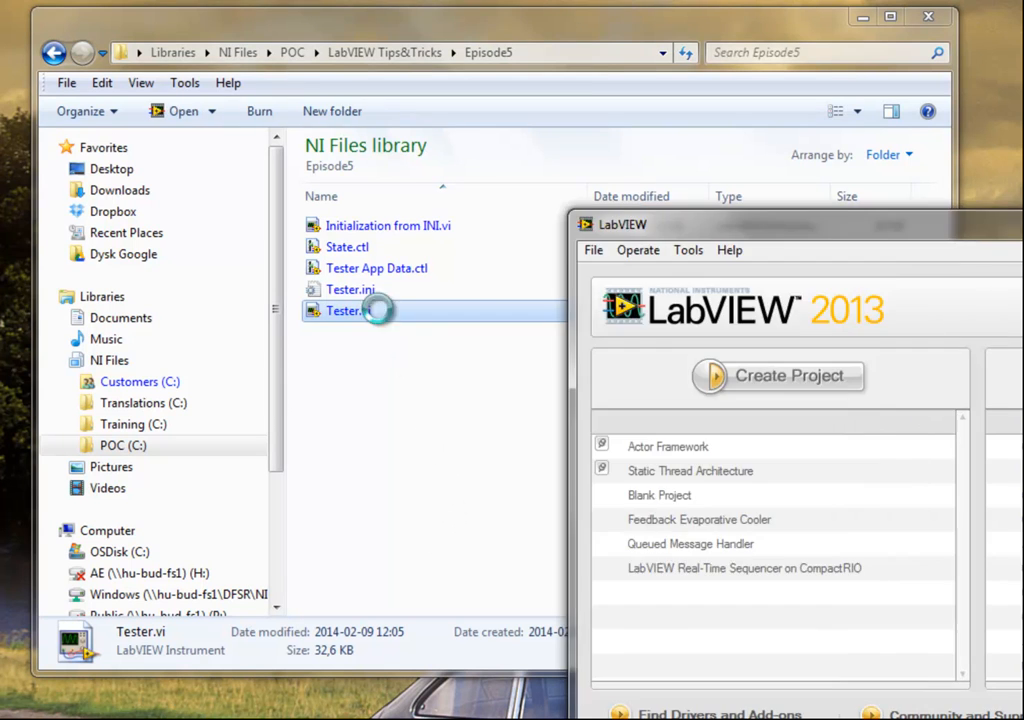
- Finish opening Tester.vi and show its block diagram, scrolled to empty space
double_click(345, 310)
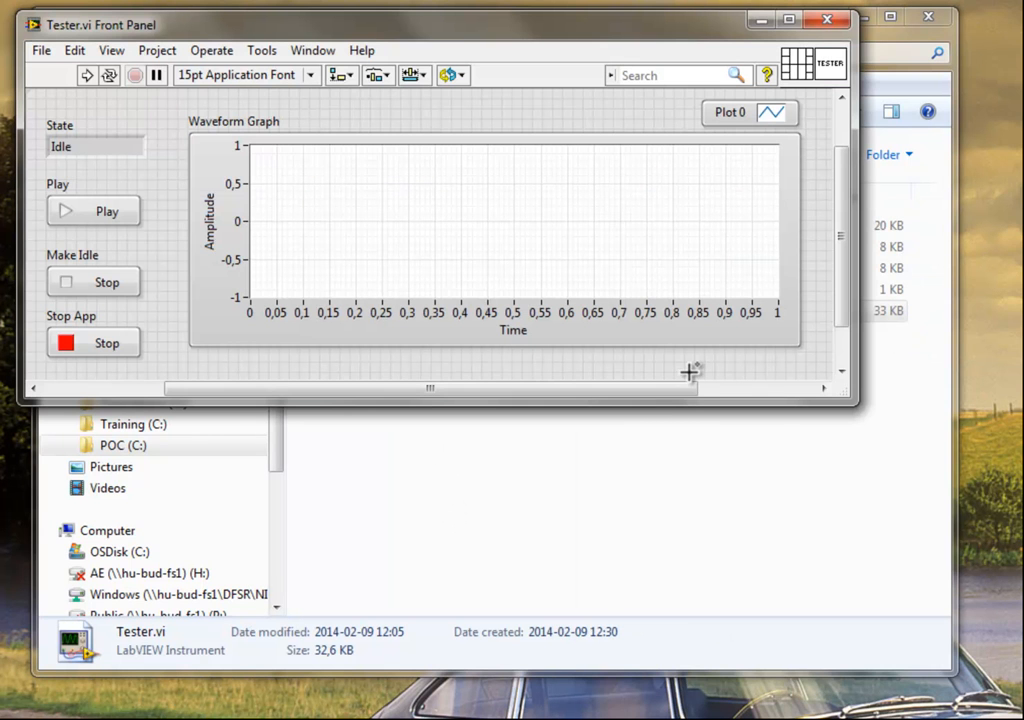
key("ctrl+e")
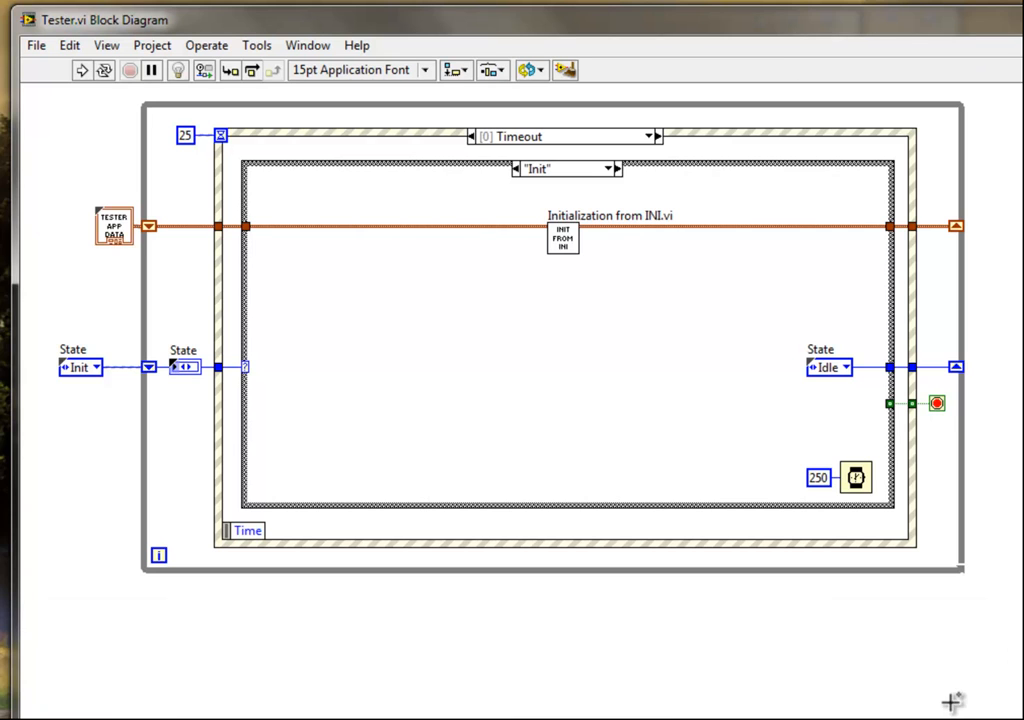
mouse_move(773, 656)
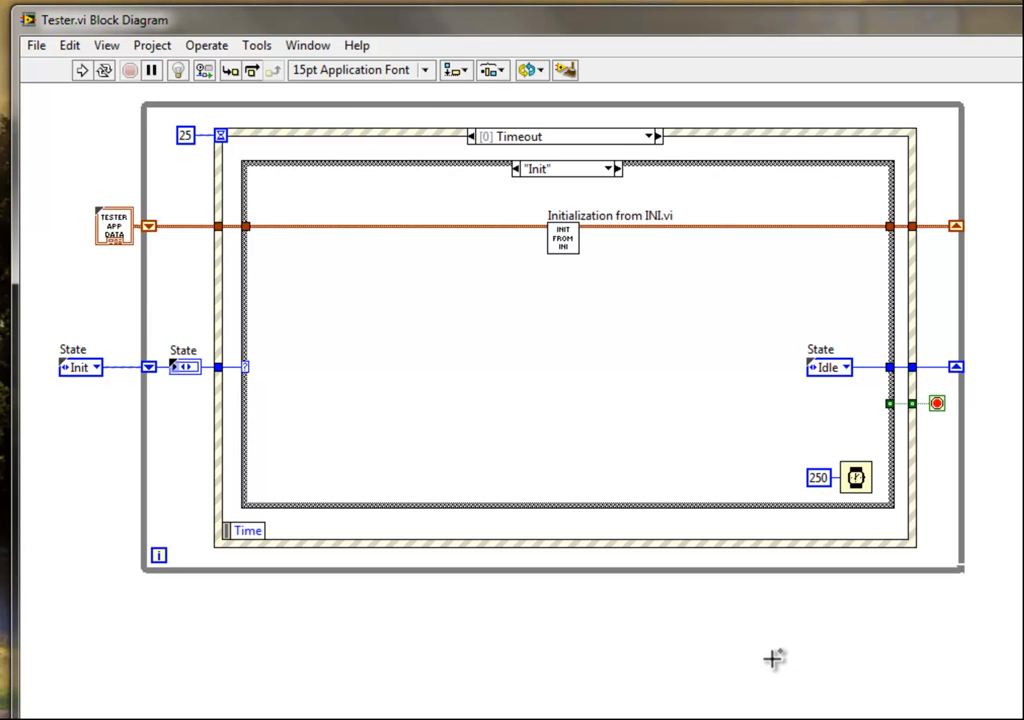
scroll("down", 3)
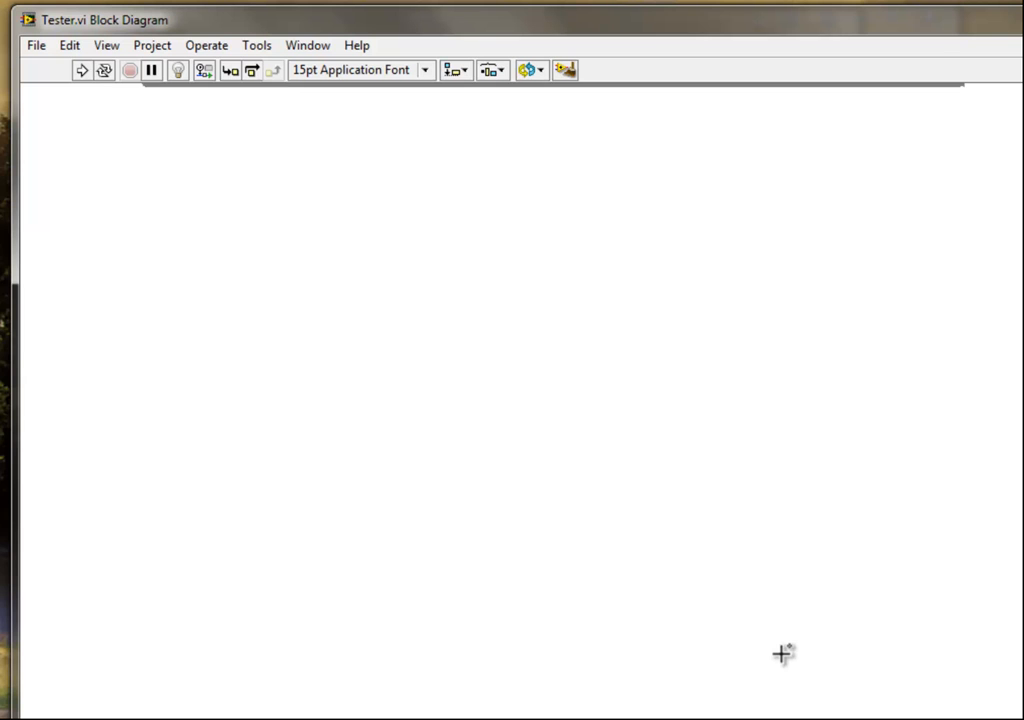
- Browse My Templates (Event Driven State Machine, INI Key Handler, Utility) and drop the state machine template
right_click(780, 654)
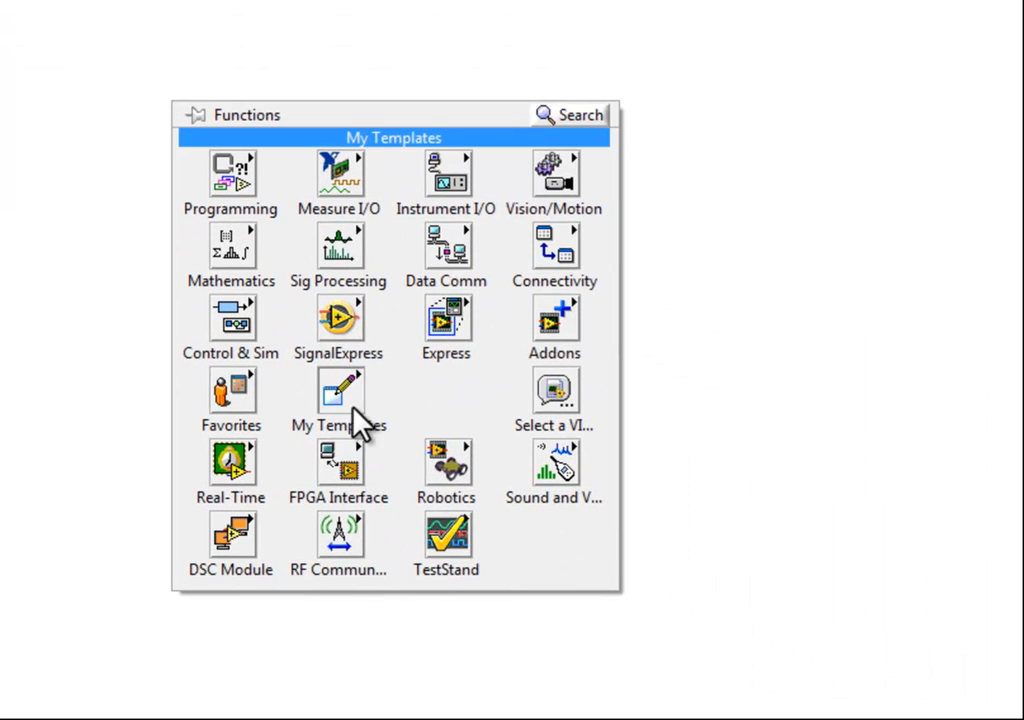
left_click(338, 390)
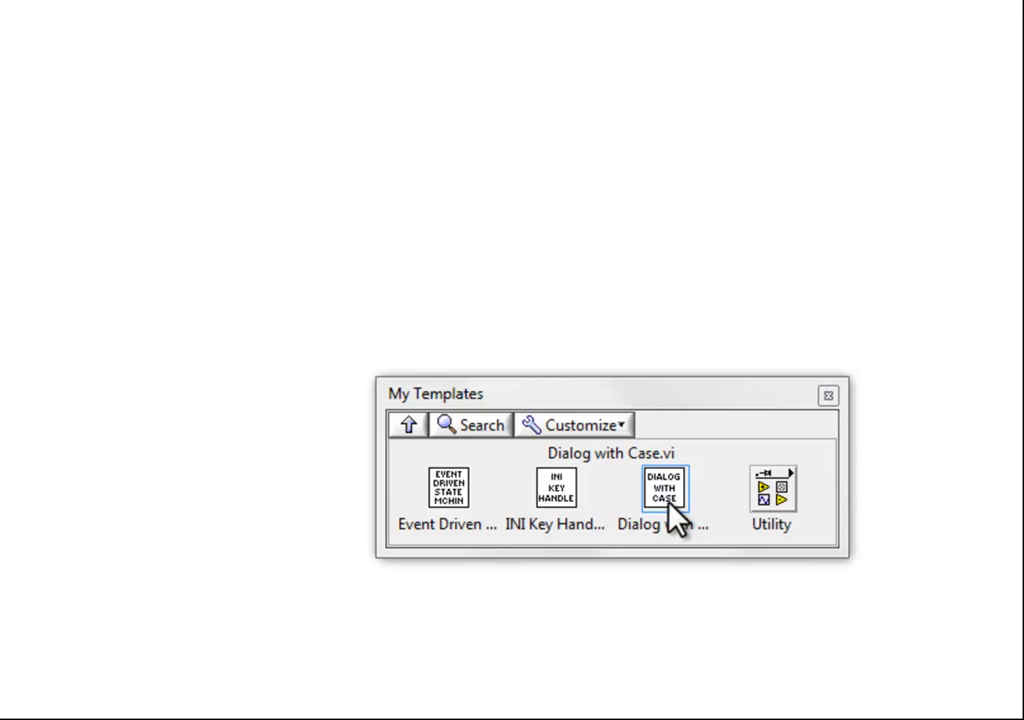
mouse_move(675, 515)
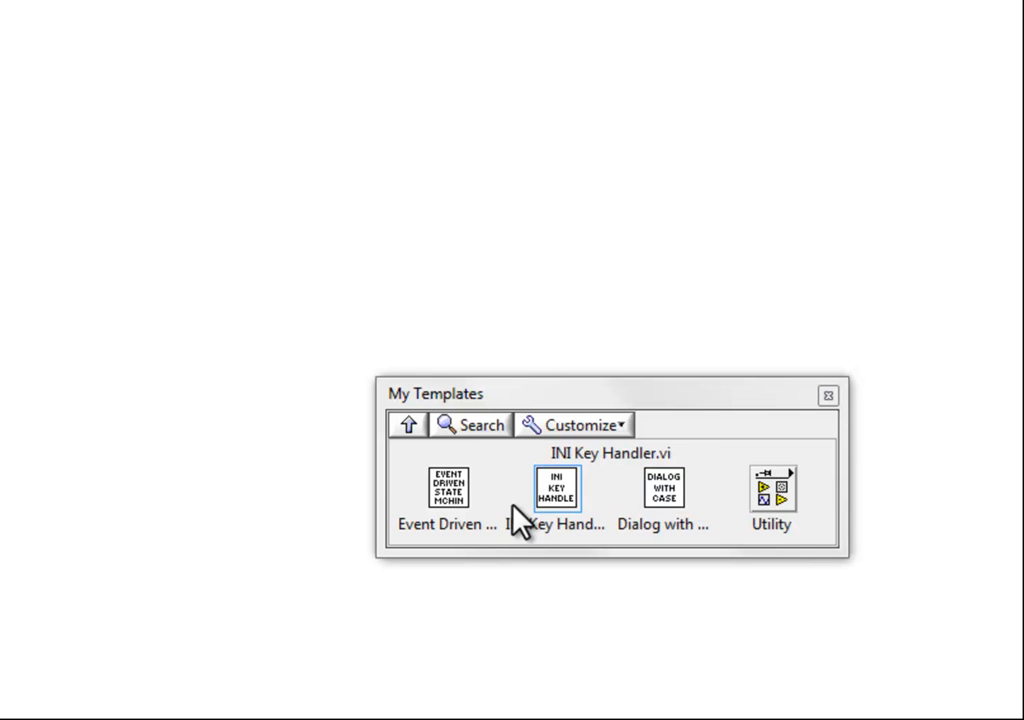
left_click(446, 491)
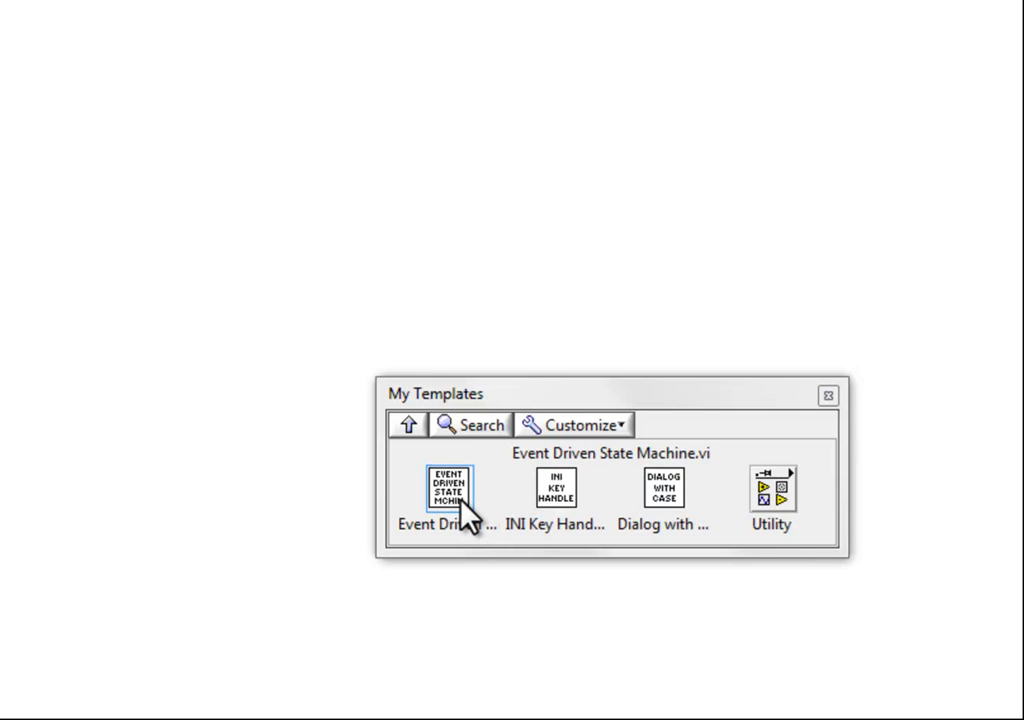
left_click(556, 490)
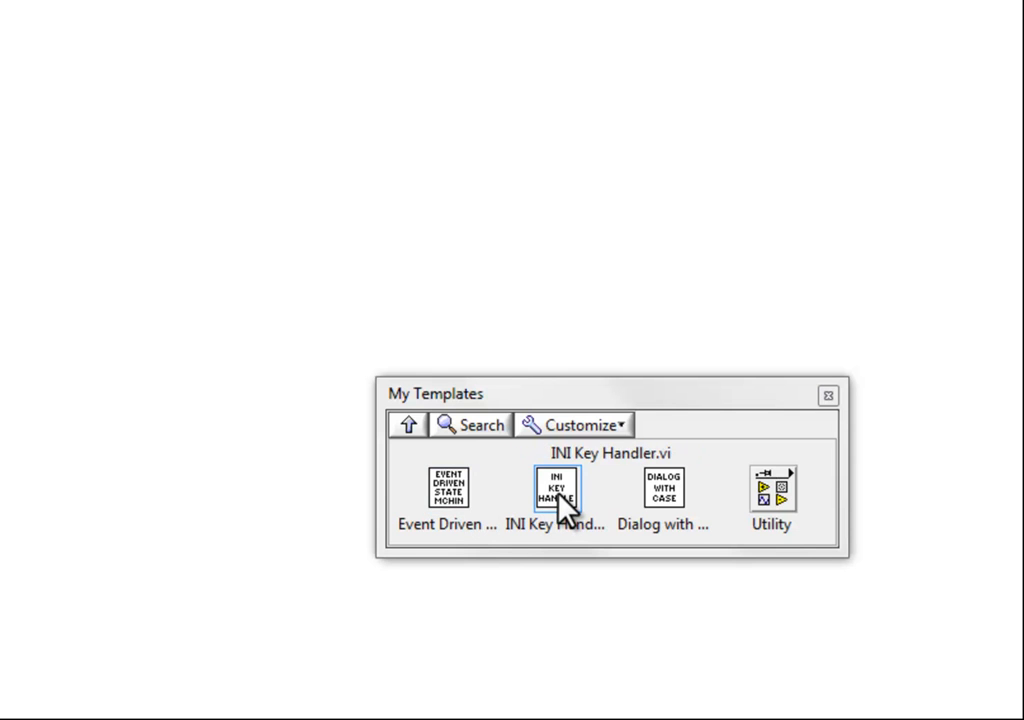
left_click(664, 488)
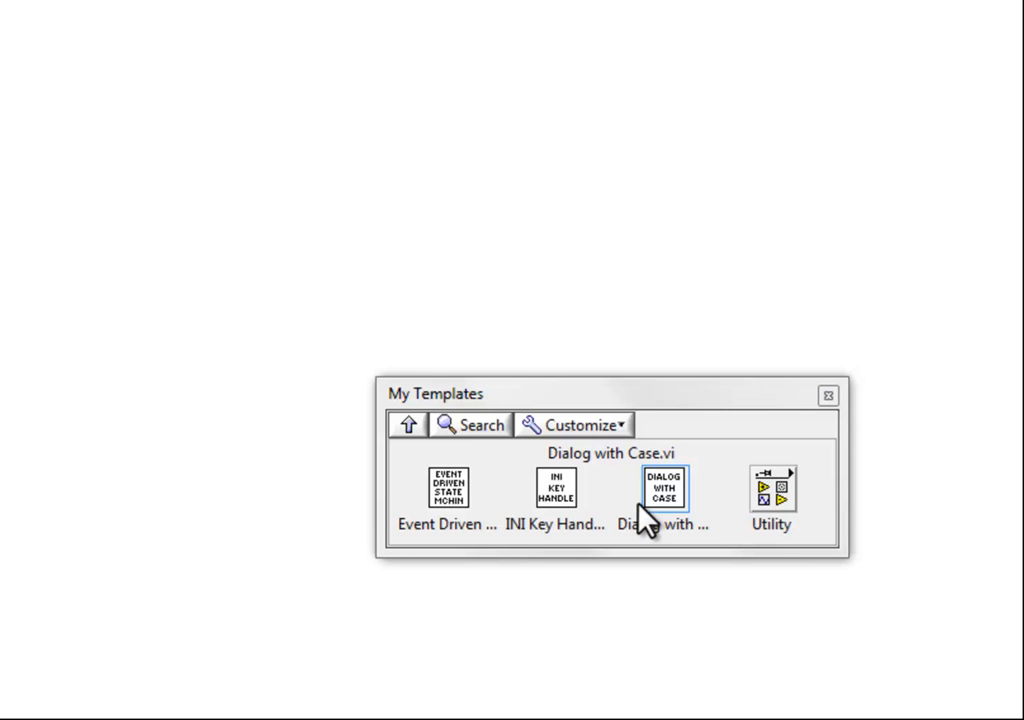
mouse_move(663, 517)
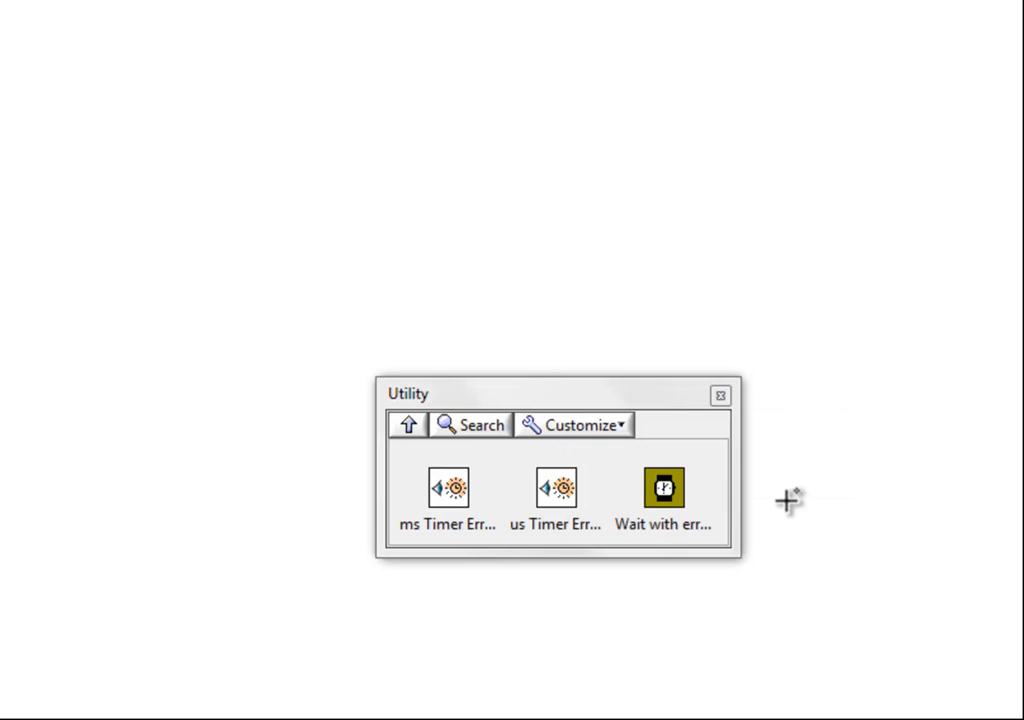
mouse_move(556, 489)
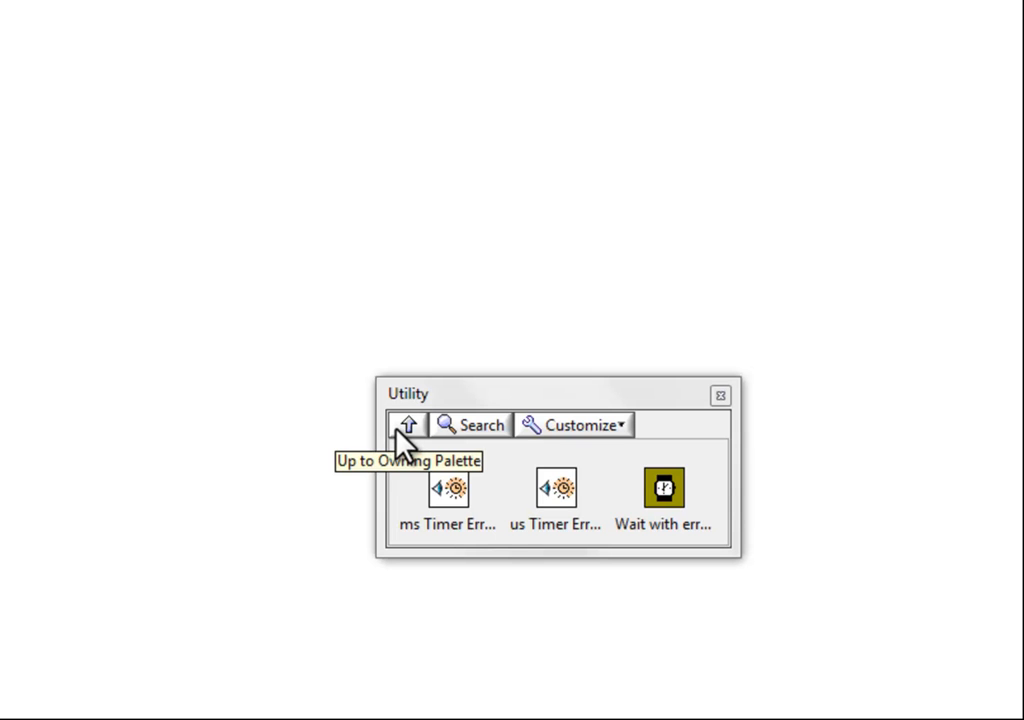
left_click(409, 424)
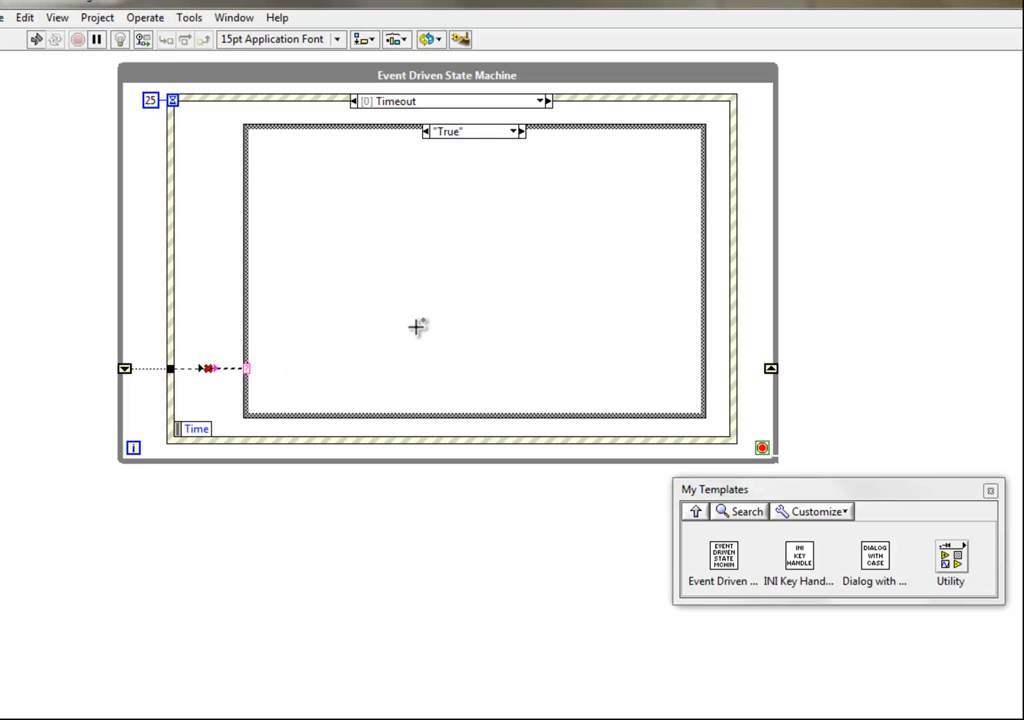
- Select the template's True case for INI Key Handler and open the Utility subpalette
left_click(415, 330)
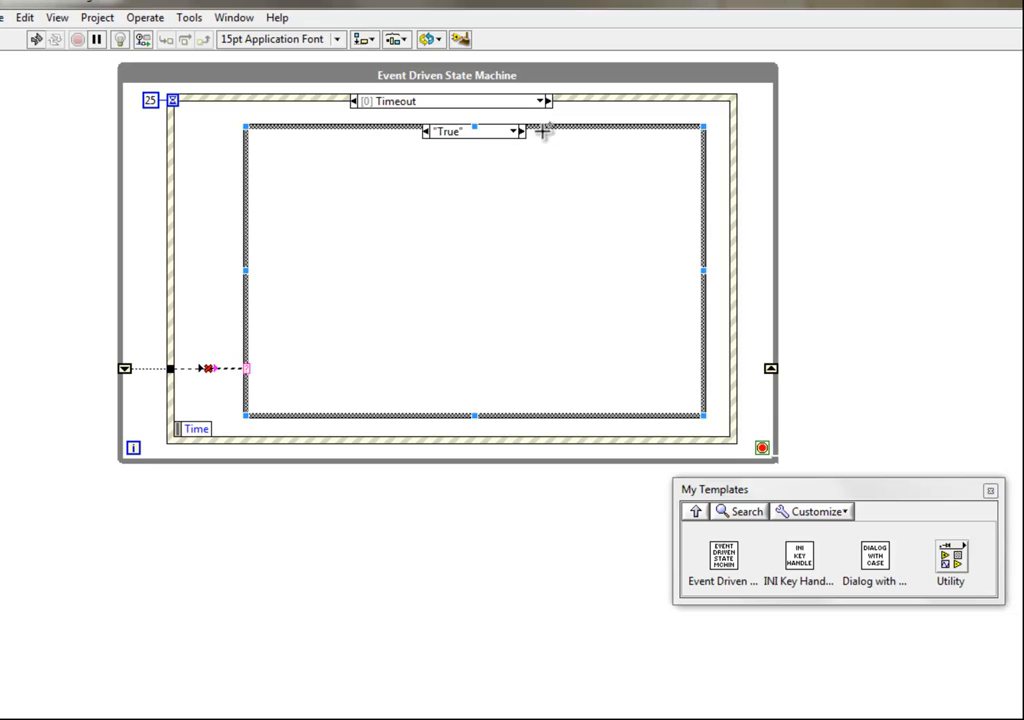
mouse_move(439, 135)
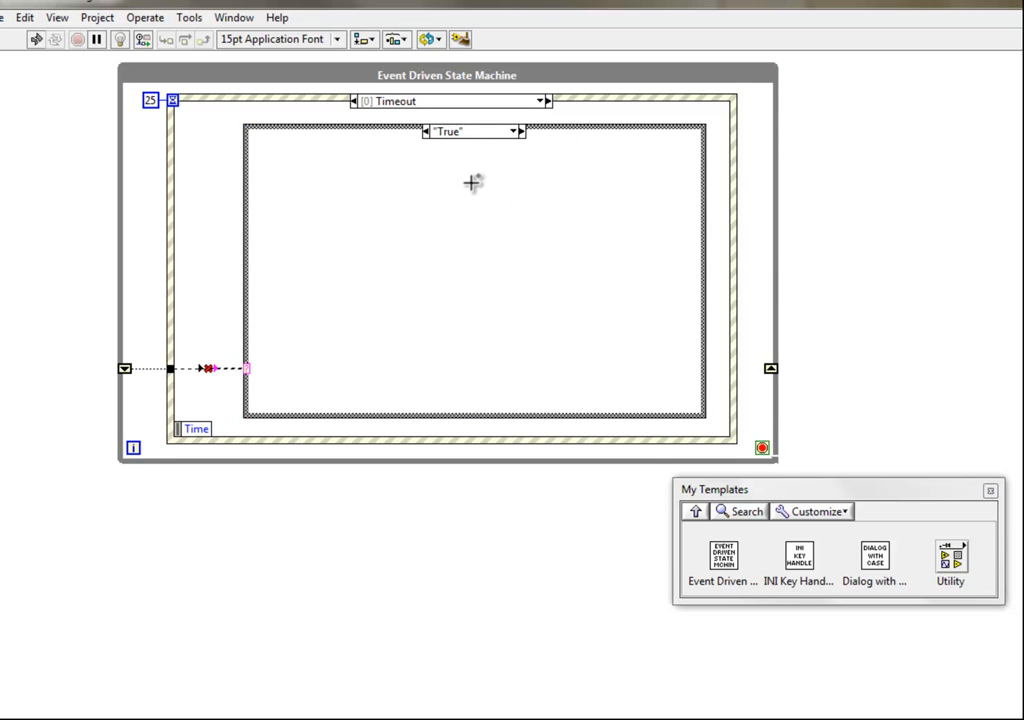
mouse_move(688, 383)
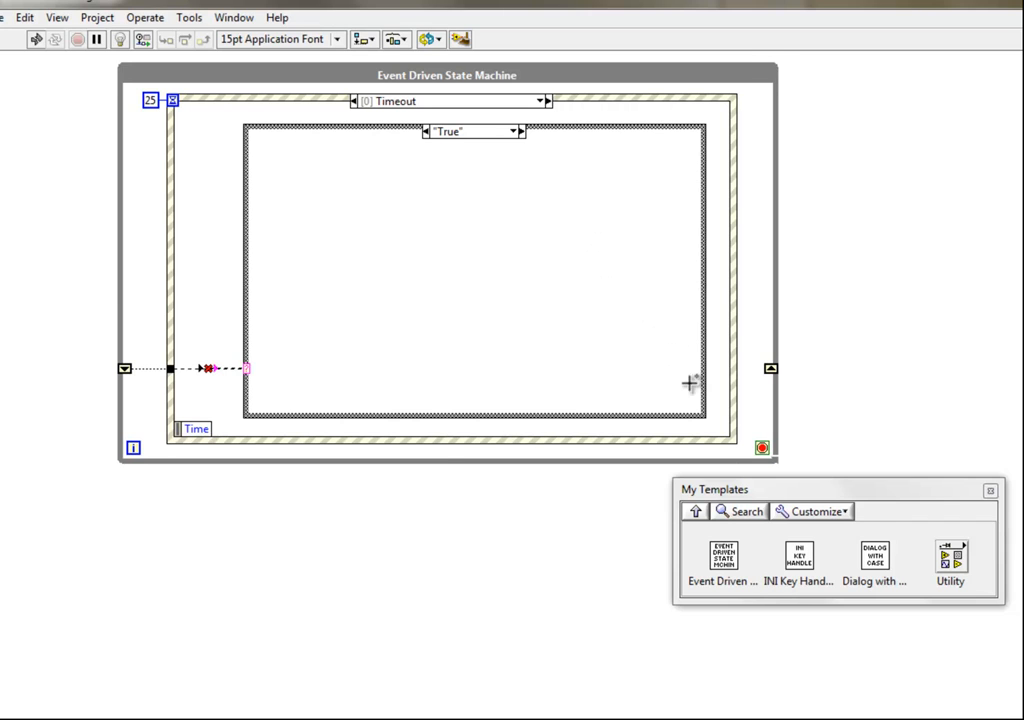
mouse_move(805, 560)
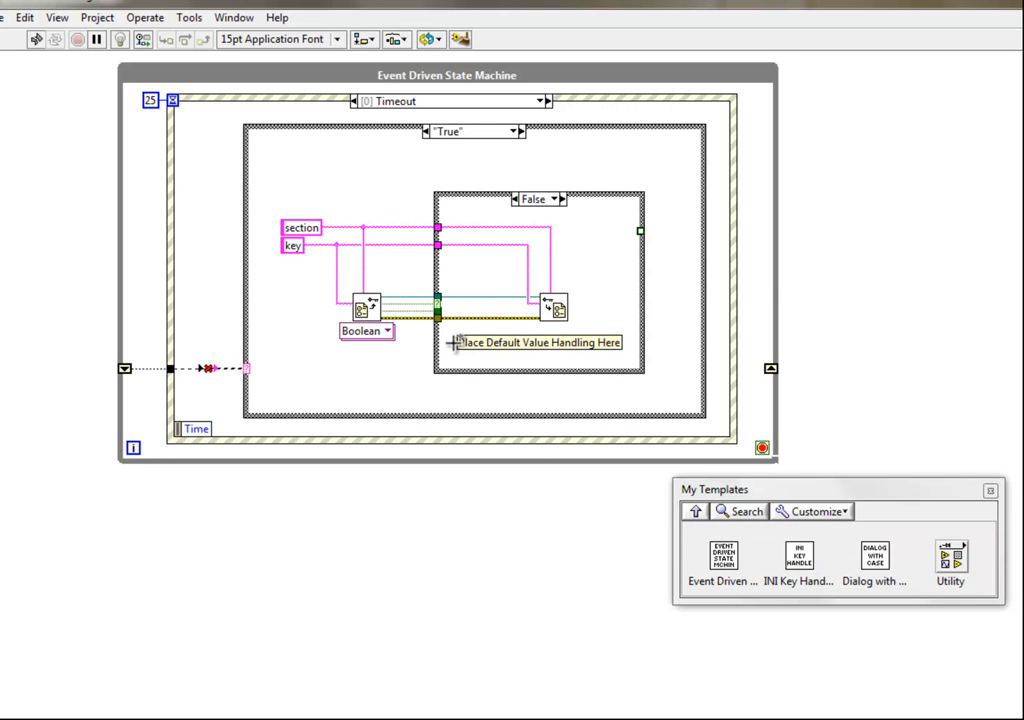
mouse_move(455, 329)
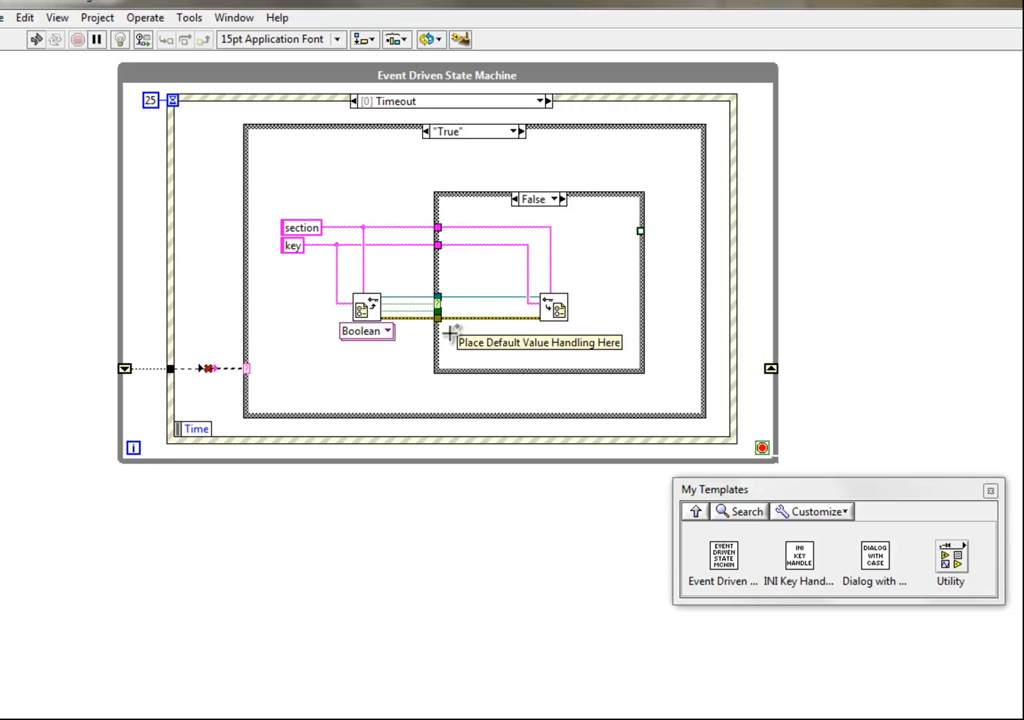
left_click(540, 199)
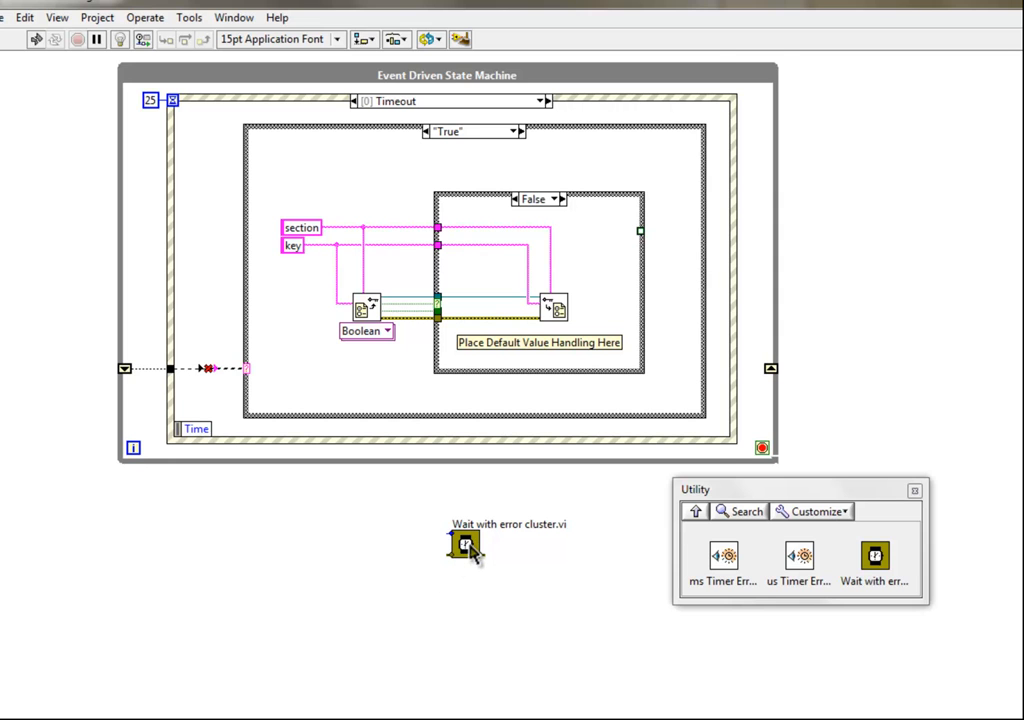
- Inspect the wait subVI, place ms Timer Error Cluster.vi below it, and inspect its code
key("Ctrl+E")
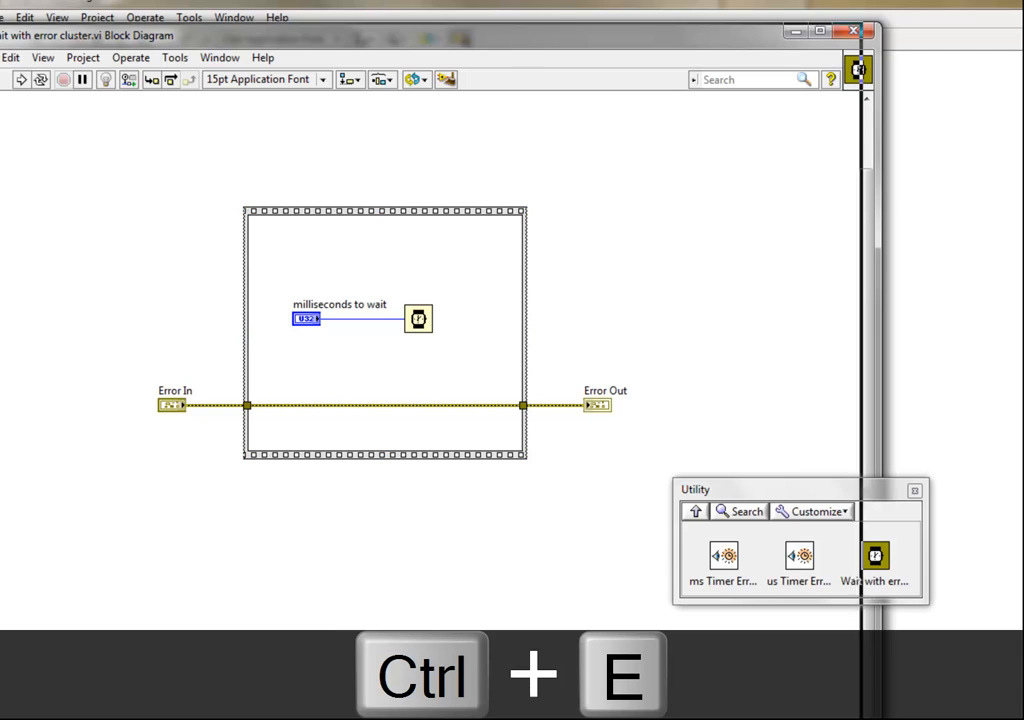
key("Ctrl+e")
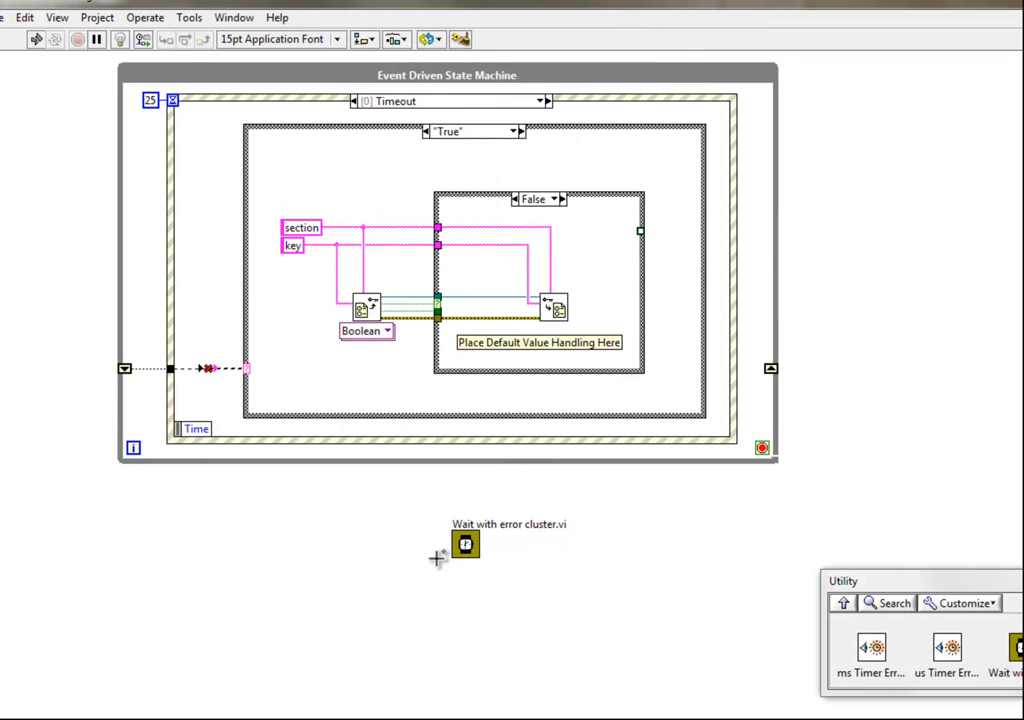
mouse_move(458, 550)
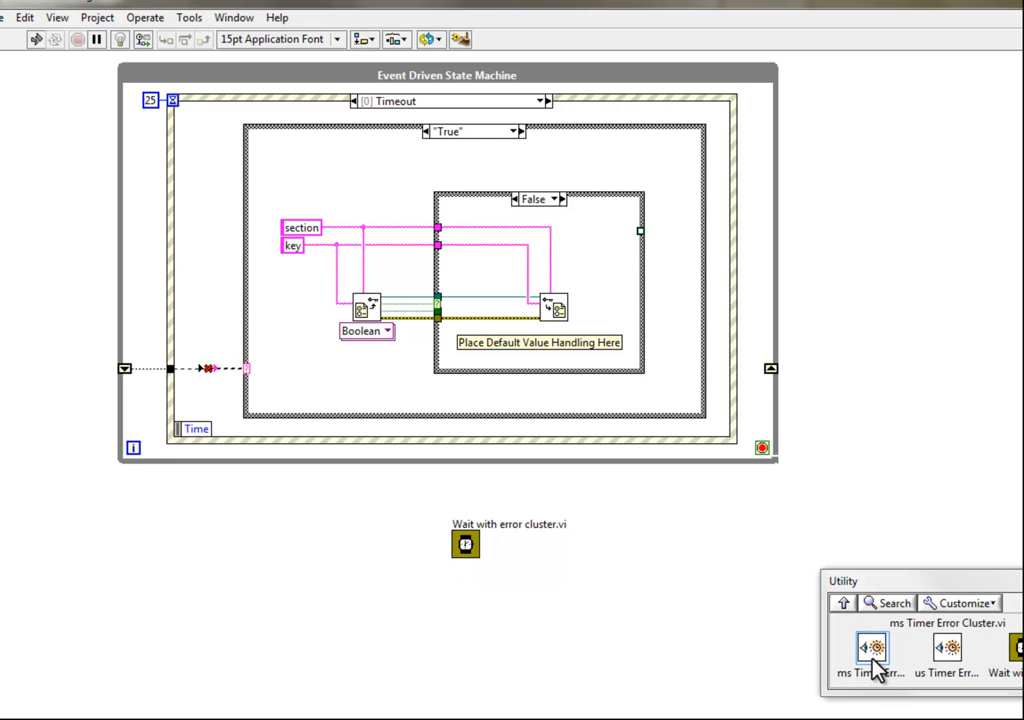
left_click_drag(872, 647, 460, 610)
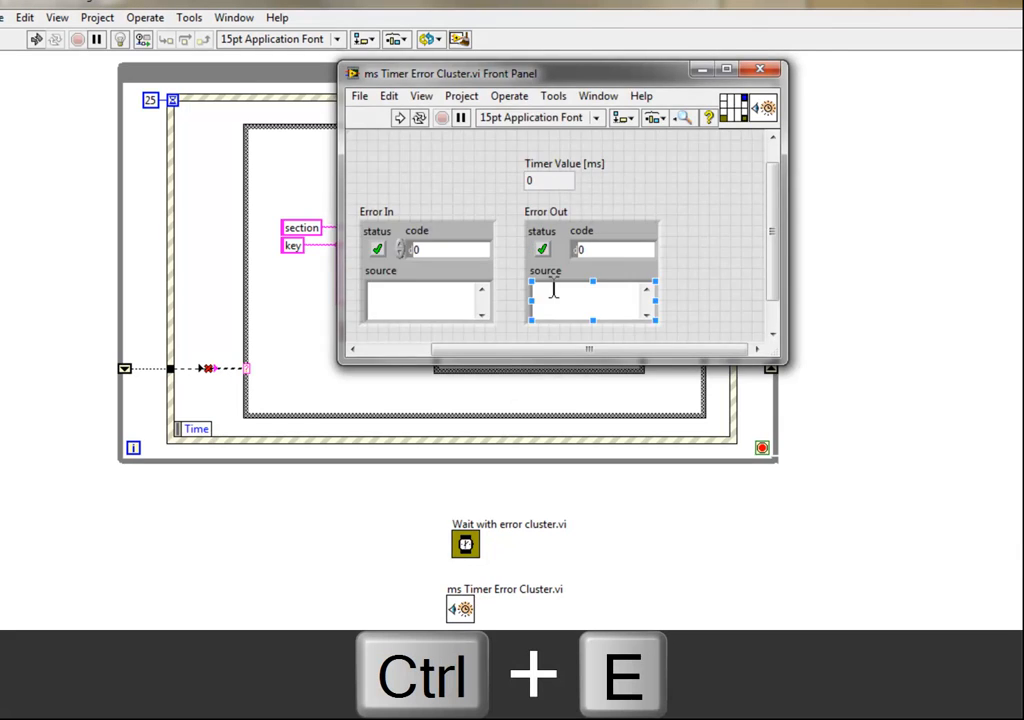
key("ctrl+e")
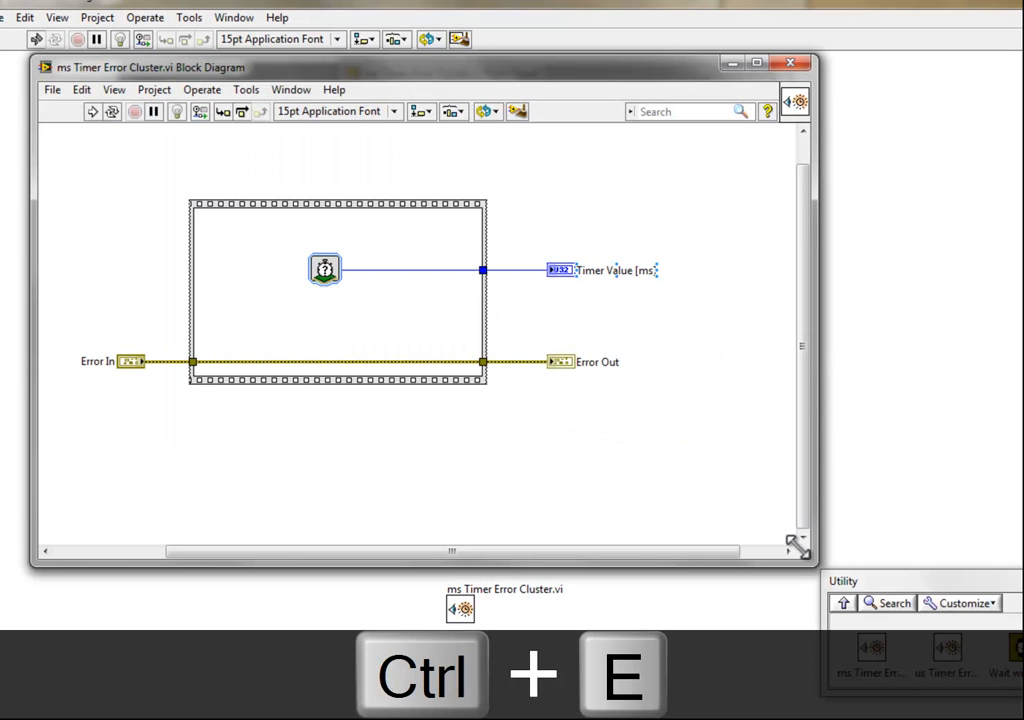
key("ctrl+e")
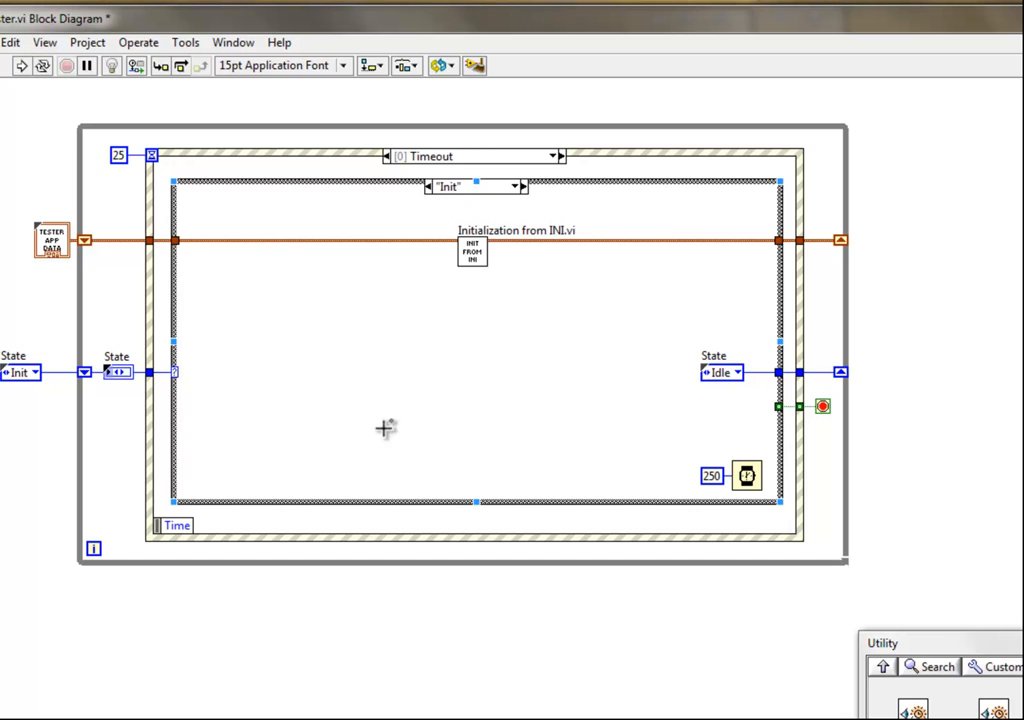
- Open Tools » Advanced » Edit Palette Set and reposition the Functions palette
left_click(211, 42)
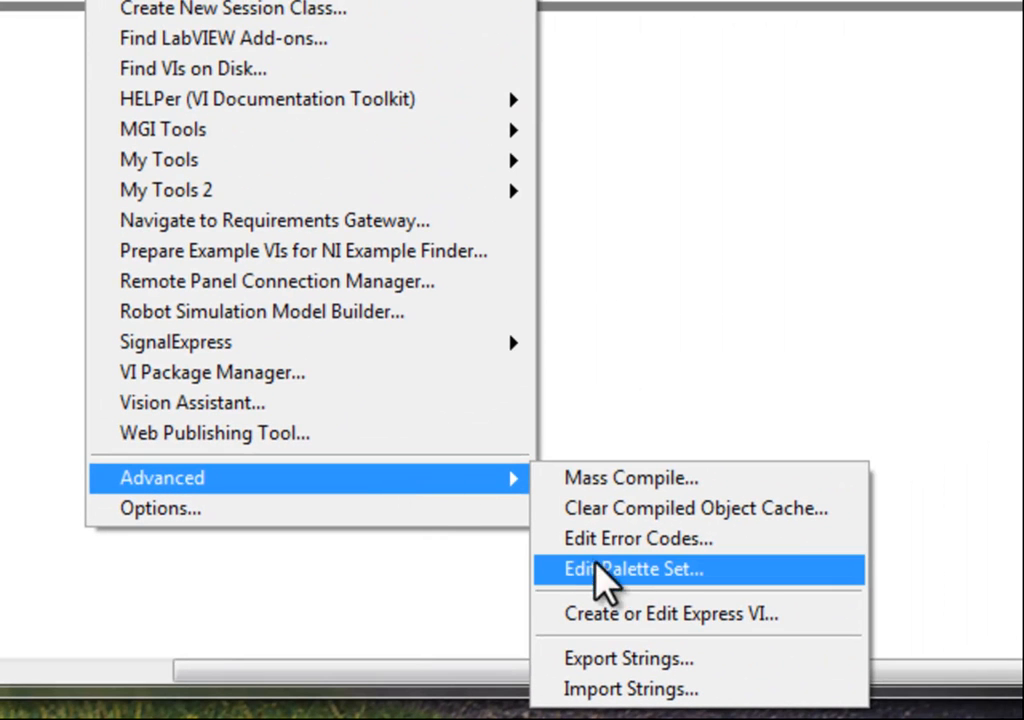
mouse_move(674, 610)
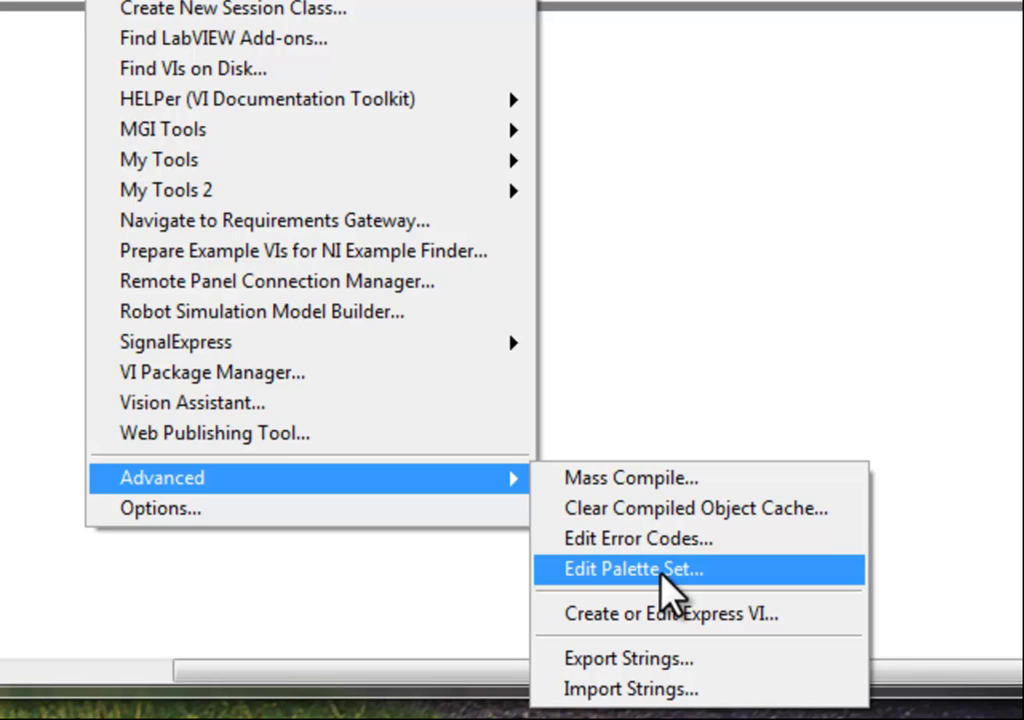
left_click(637, 570)
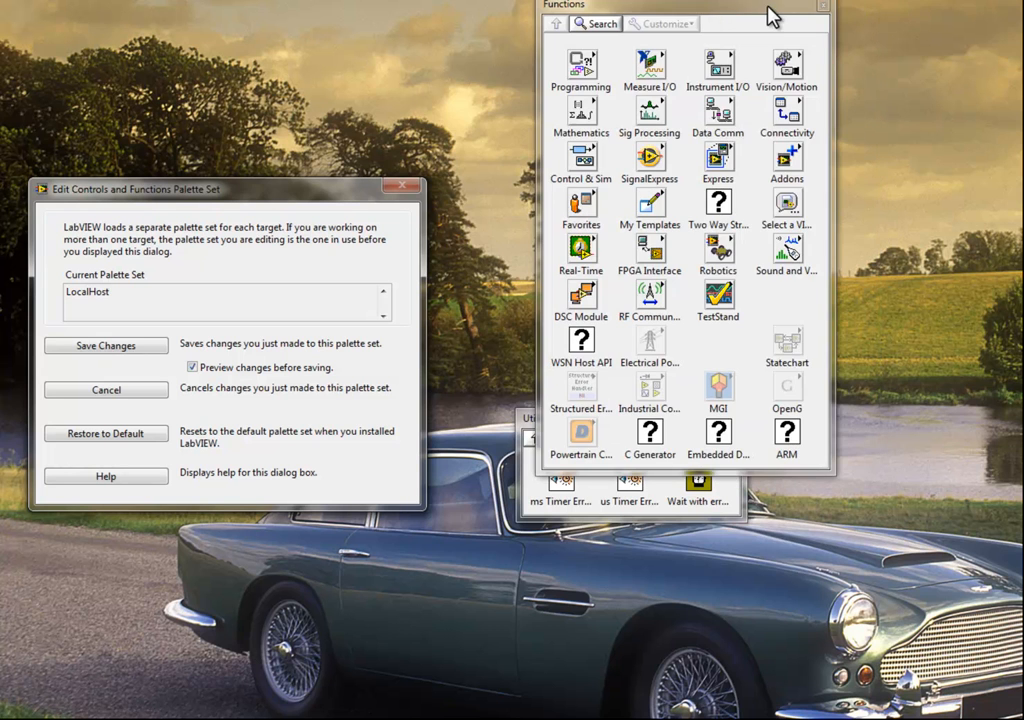
left_click_drag(770, 15, 595, 111)
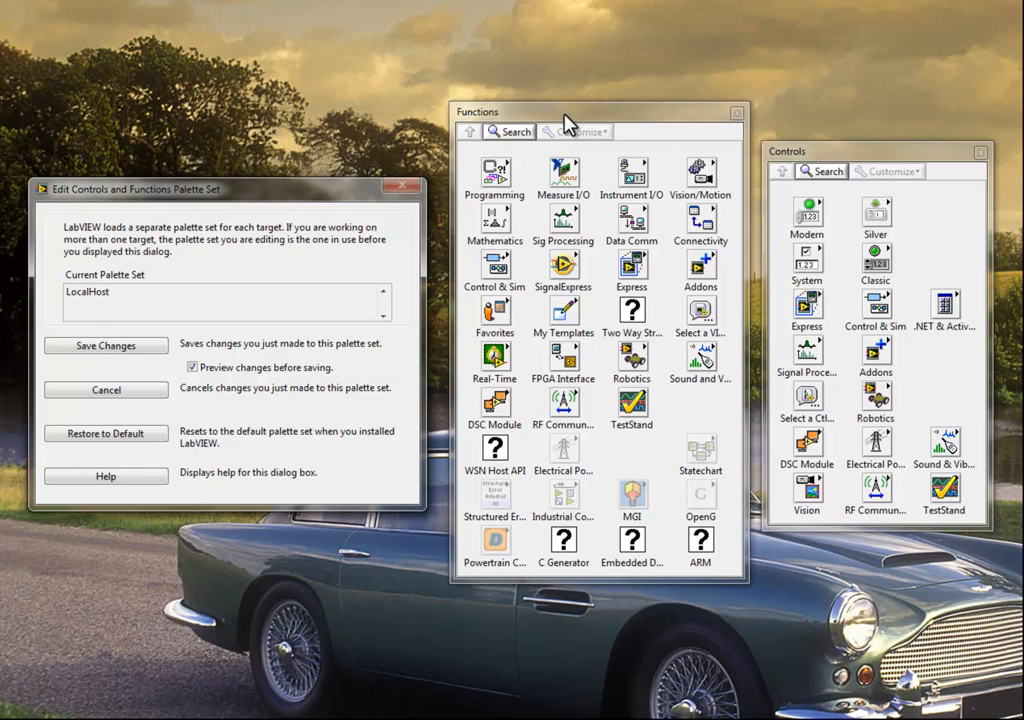
mouse_move(783, 158)
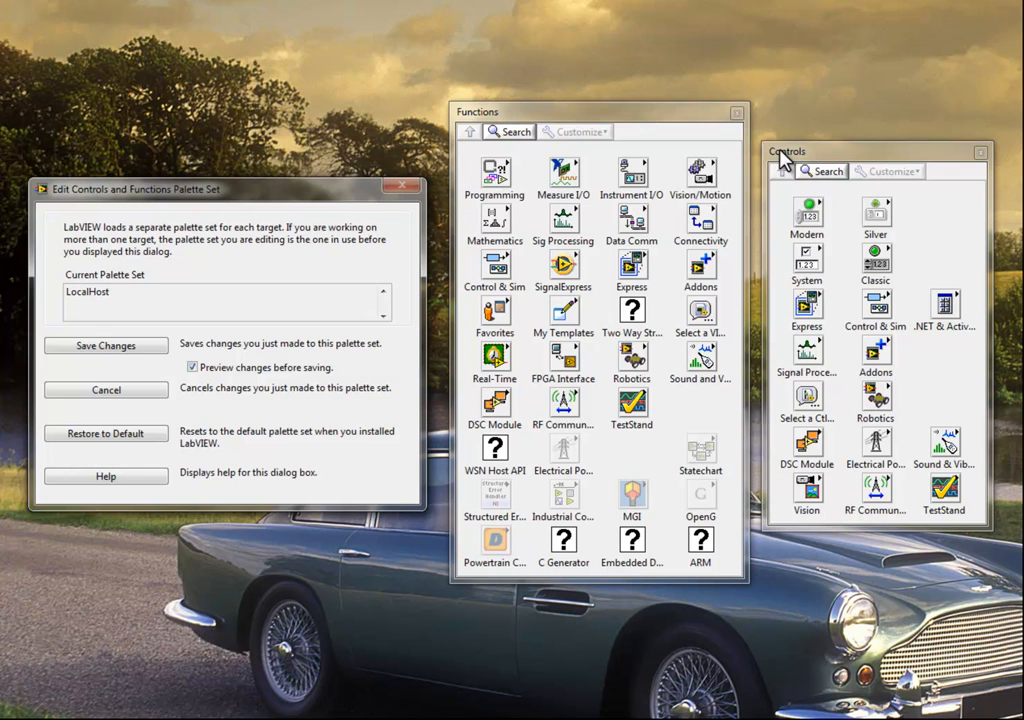
mouse_move(507, 80)
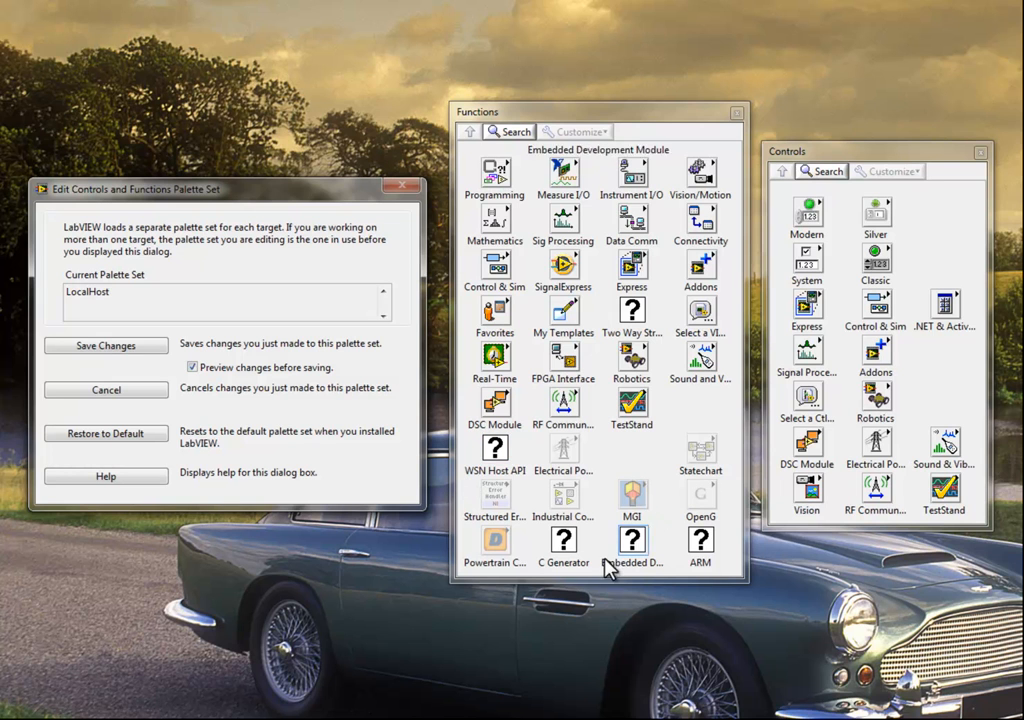
mouse_move(699, 420)
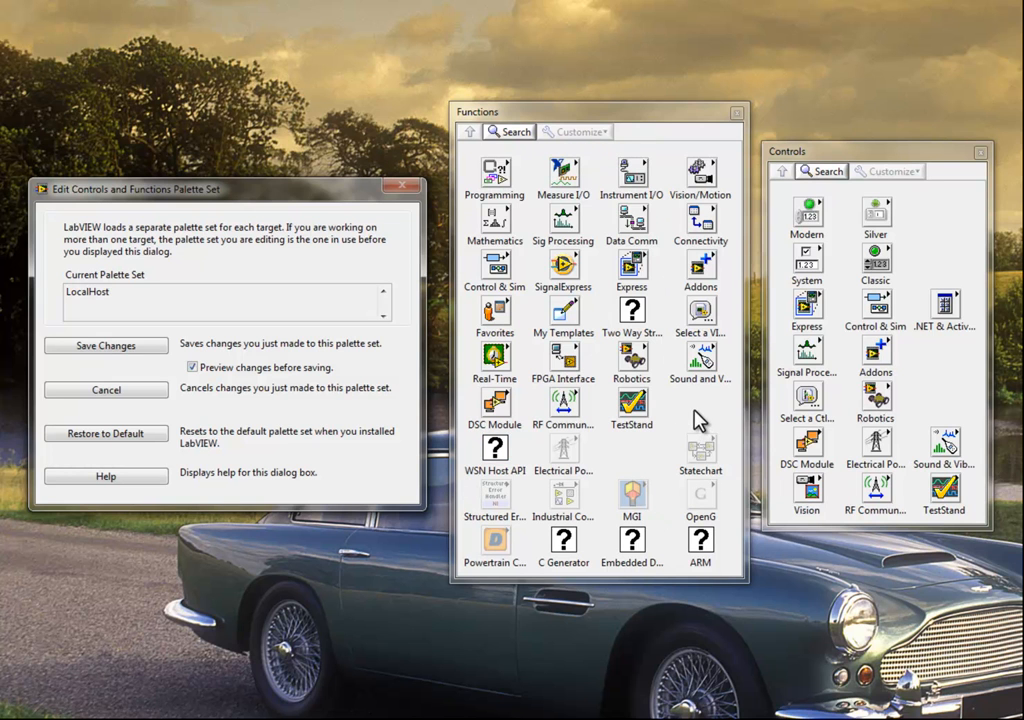
mouse_move(846, 116)
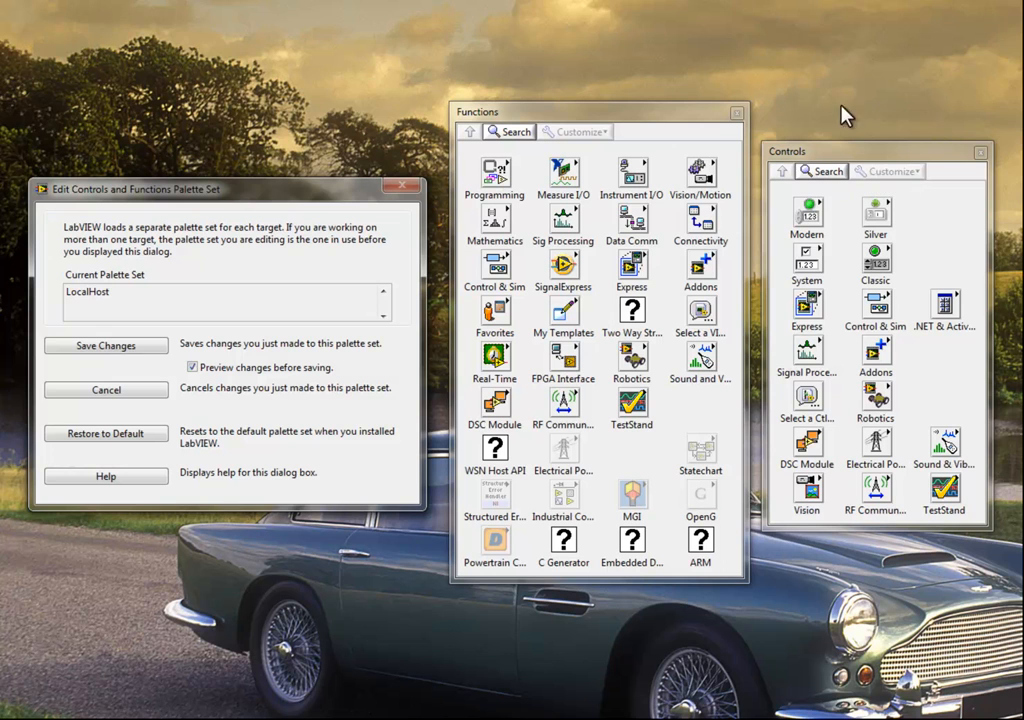
mouse_move(840, 558)
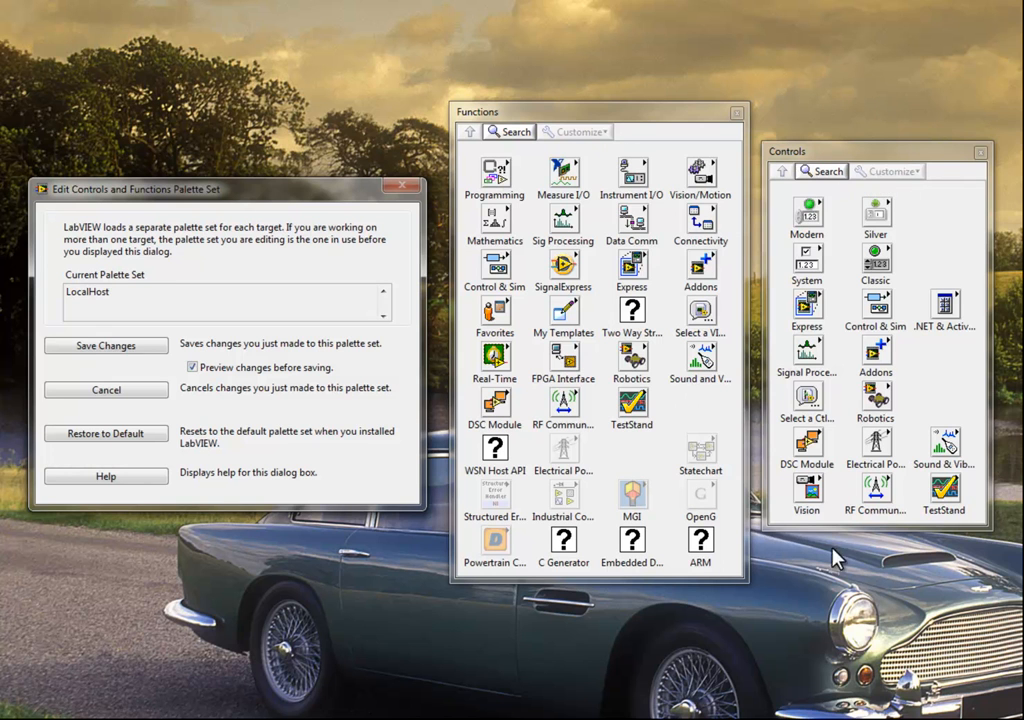
mouse_move(737, 200)
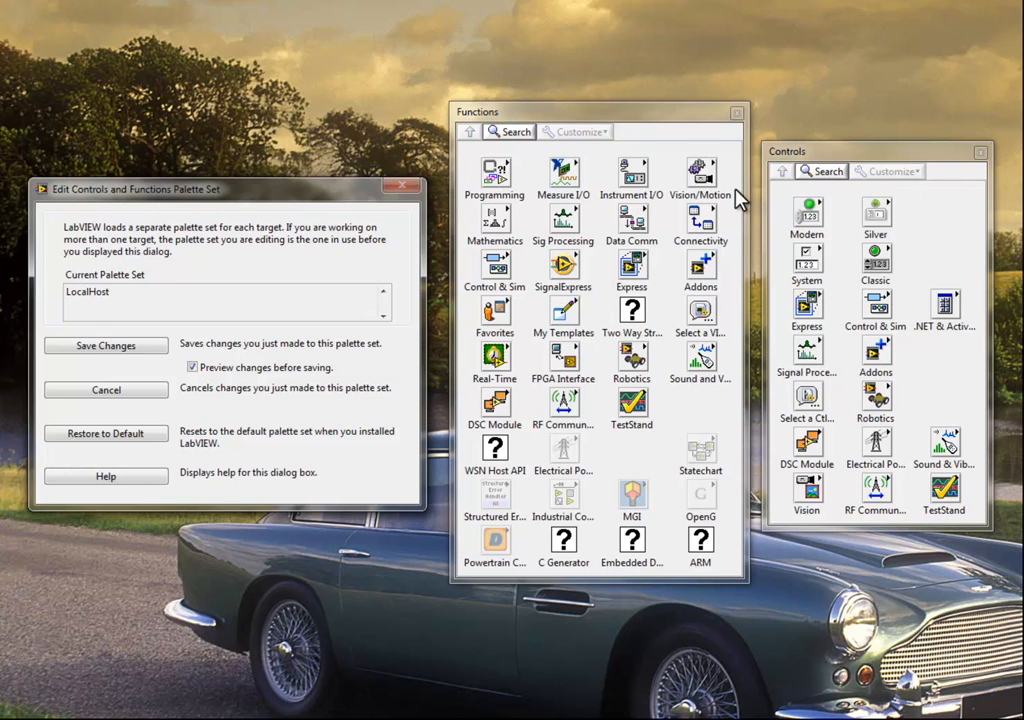
mouse_move(701, 412)
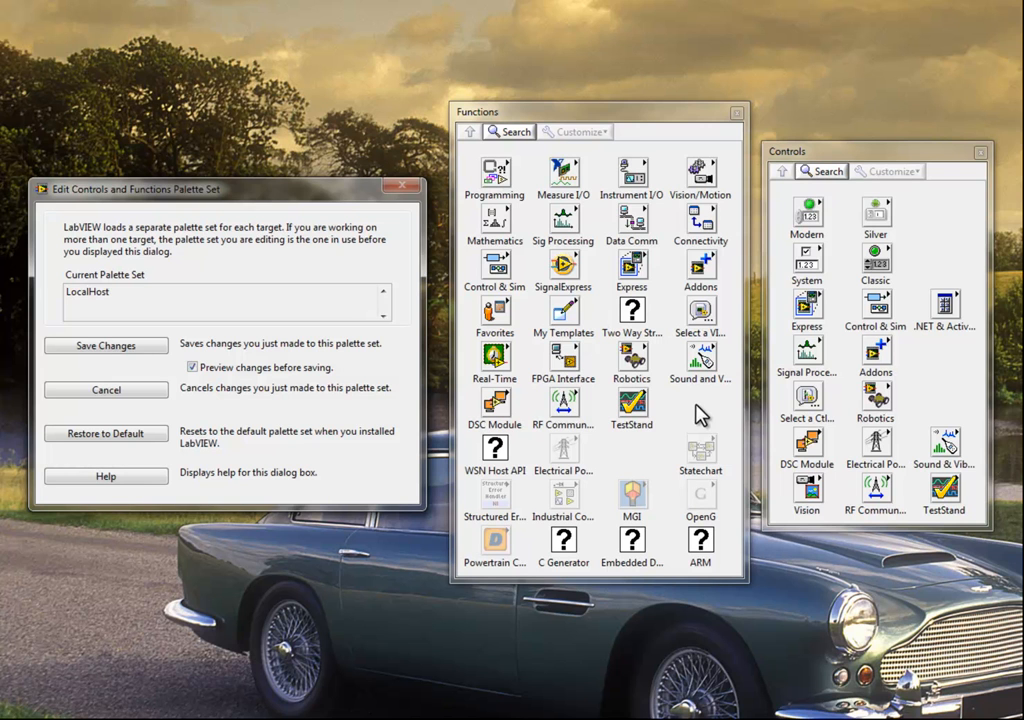
mouse_move(700, 410)
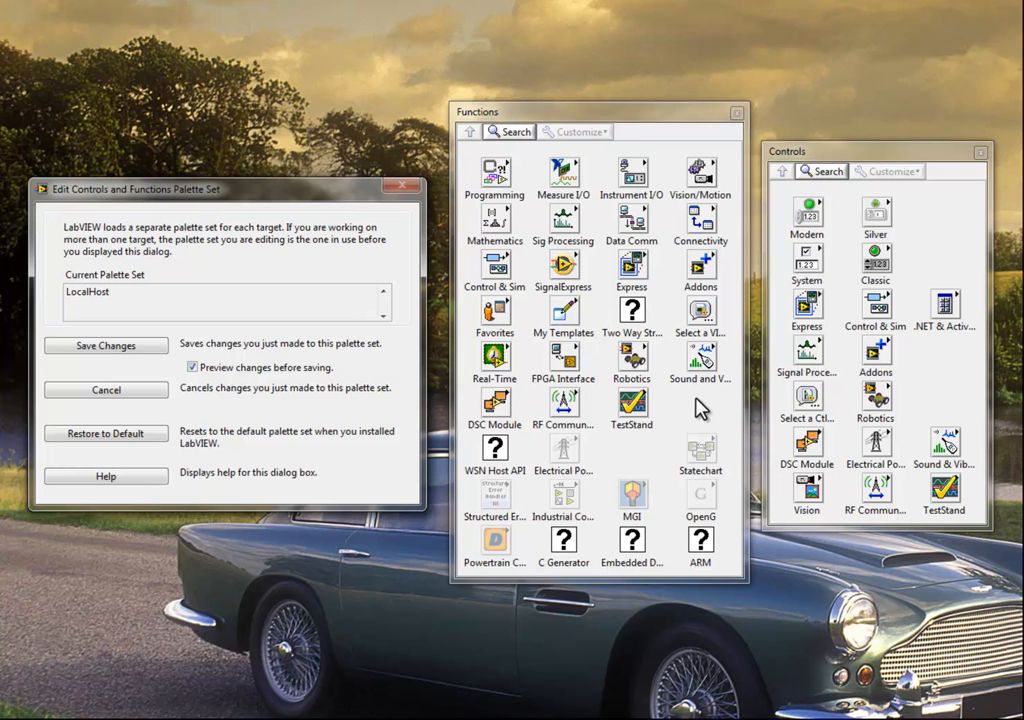
mouse_move(694, 421)
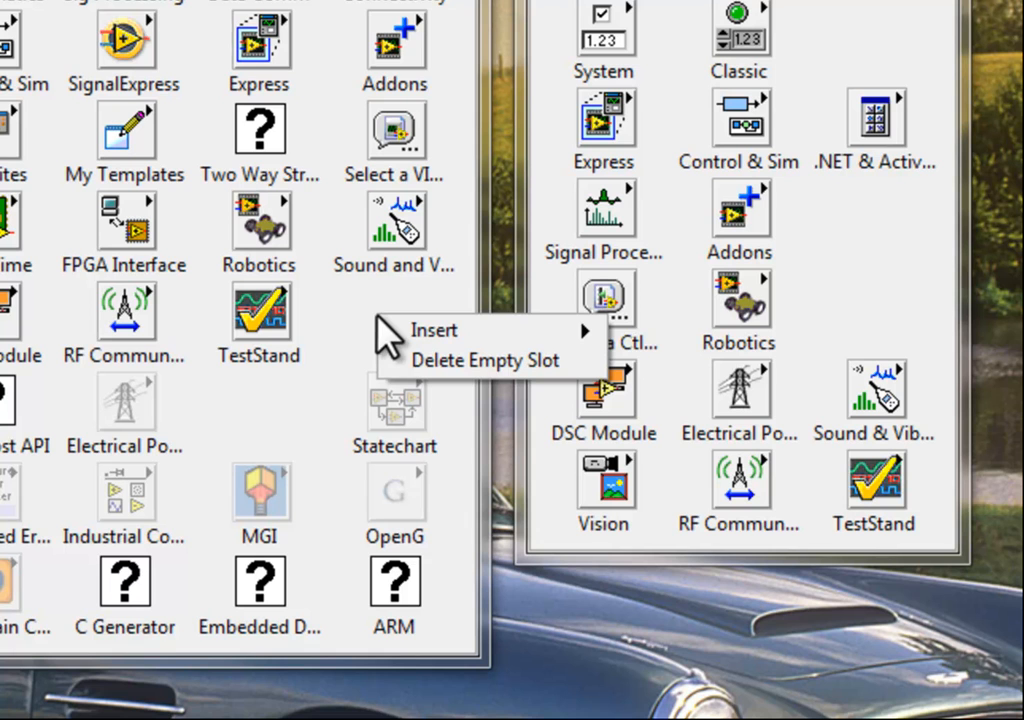
mouse_move(433, 330)
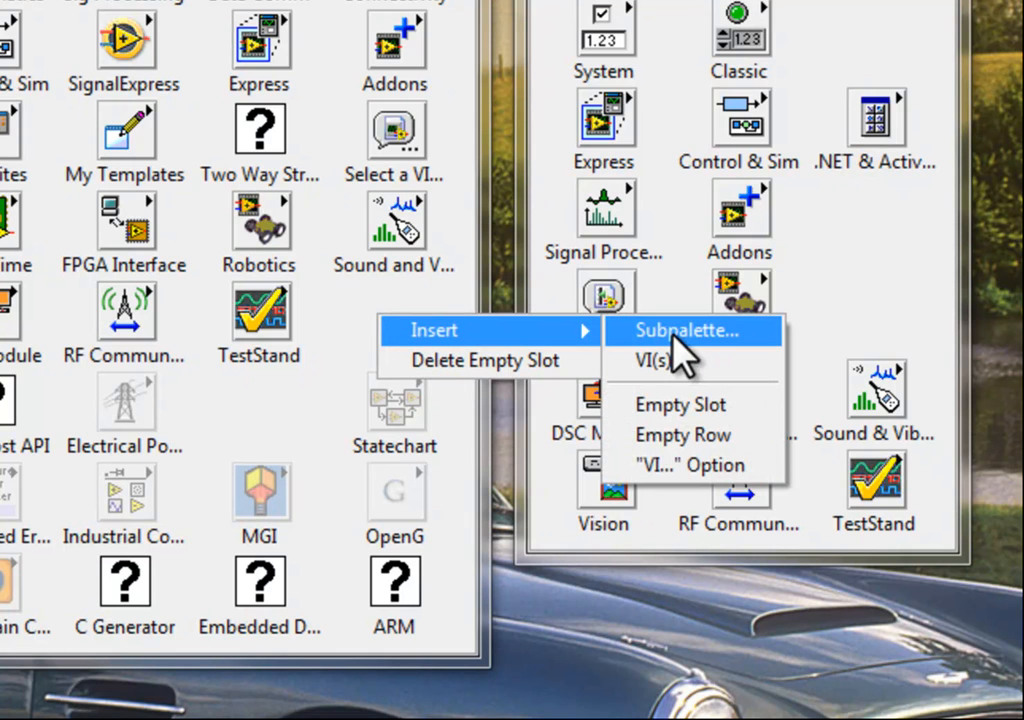
mouse_move(760, 360)
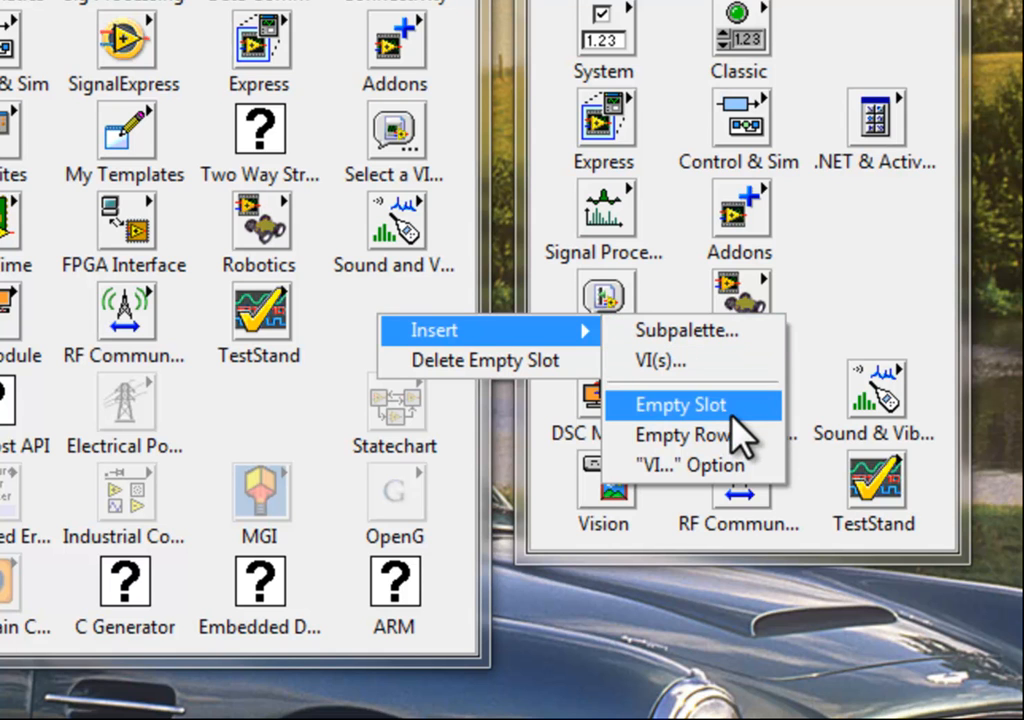
mouse_move(752, 500)
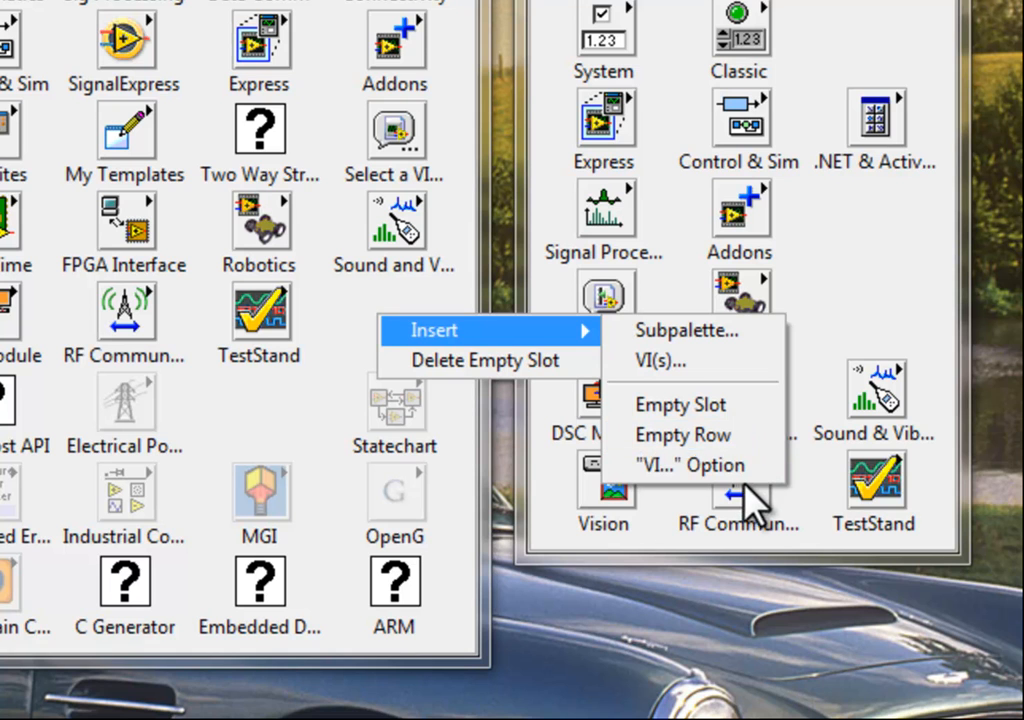
mouse_move(703, 465)
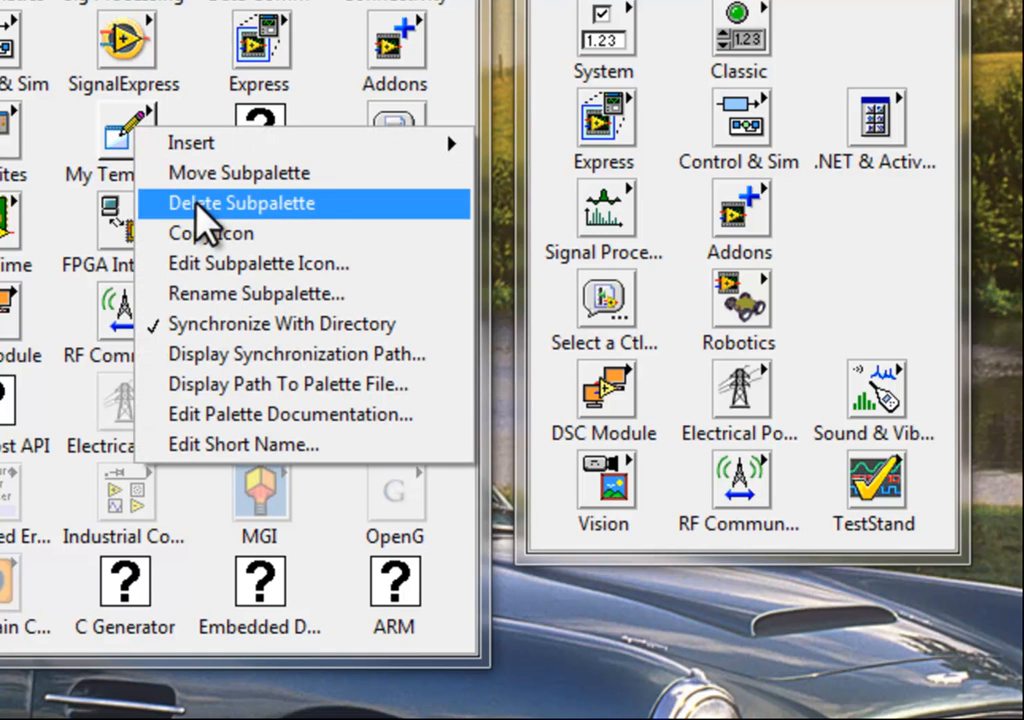
- Delete the My Templates subpalette from the Functions palette, leaving its slot empty
left_click(242, 203)
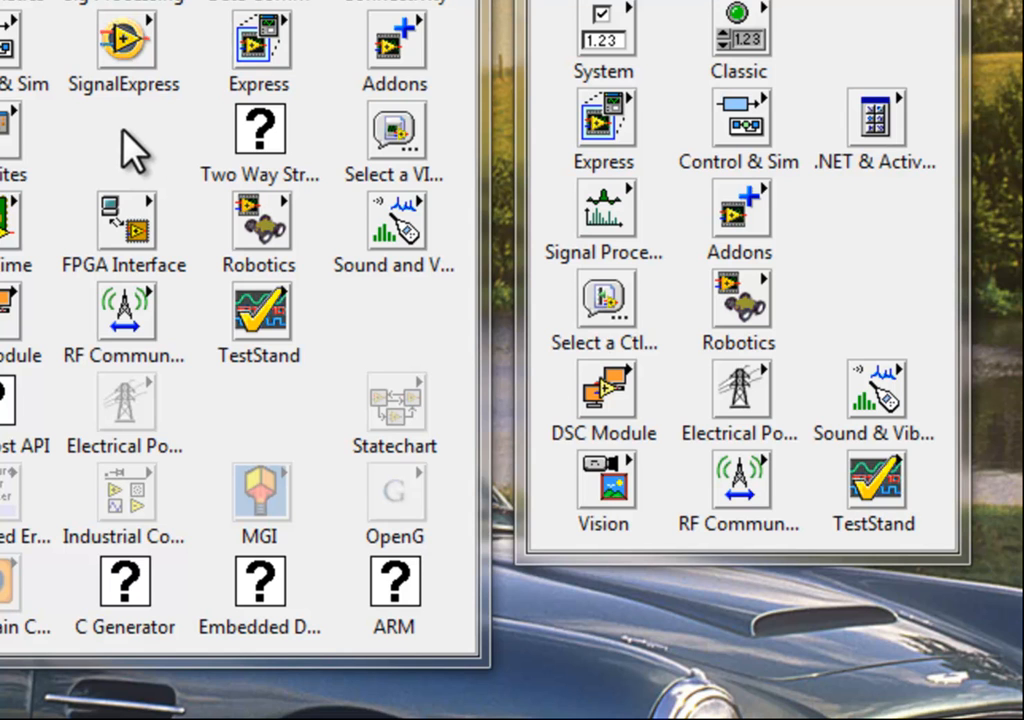
- Insert a new subpalette into the empty slot as a link to a directory
right_click(133, 150)
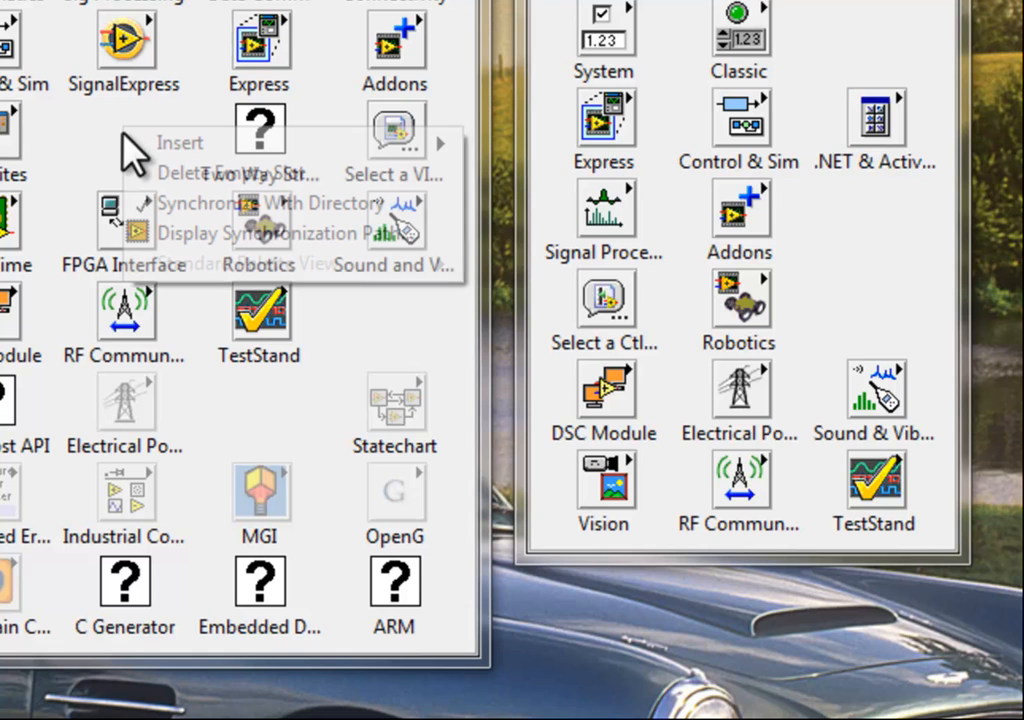
mouse_move(180, 142)
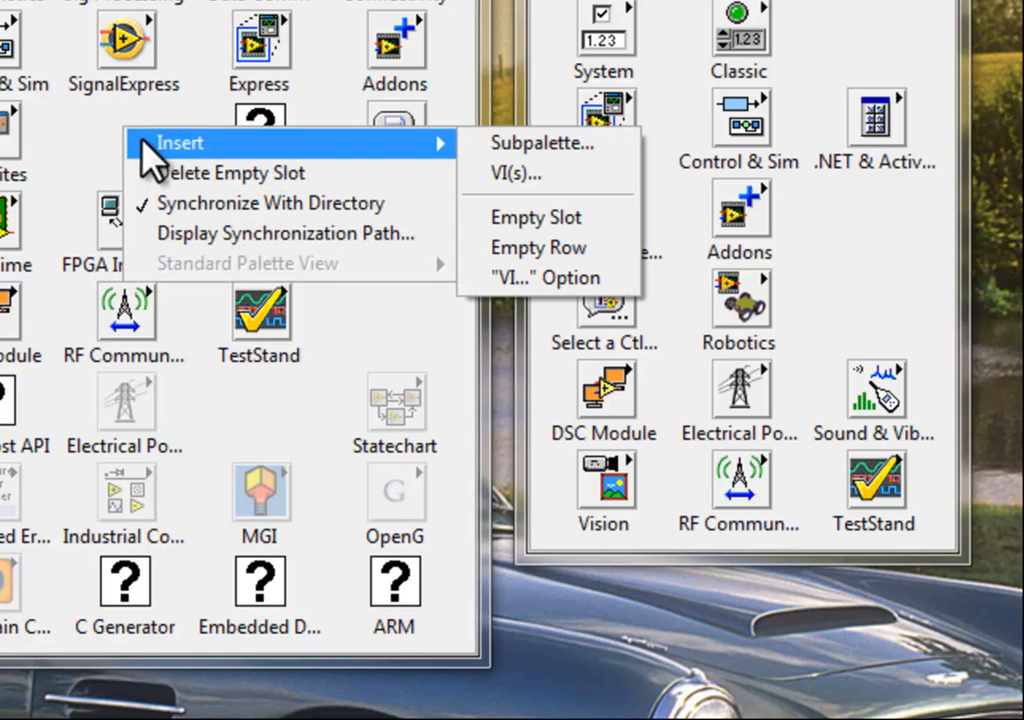
left_click(539, 143)
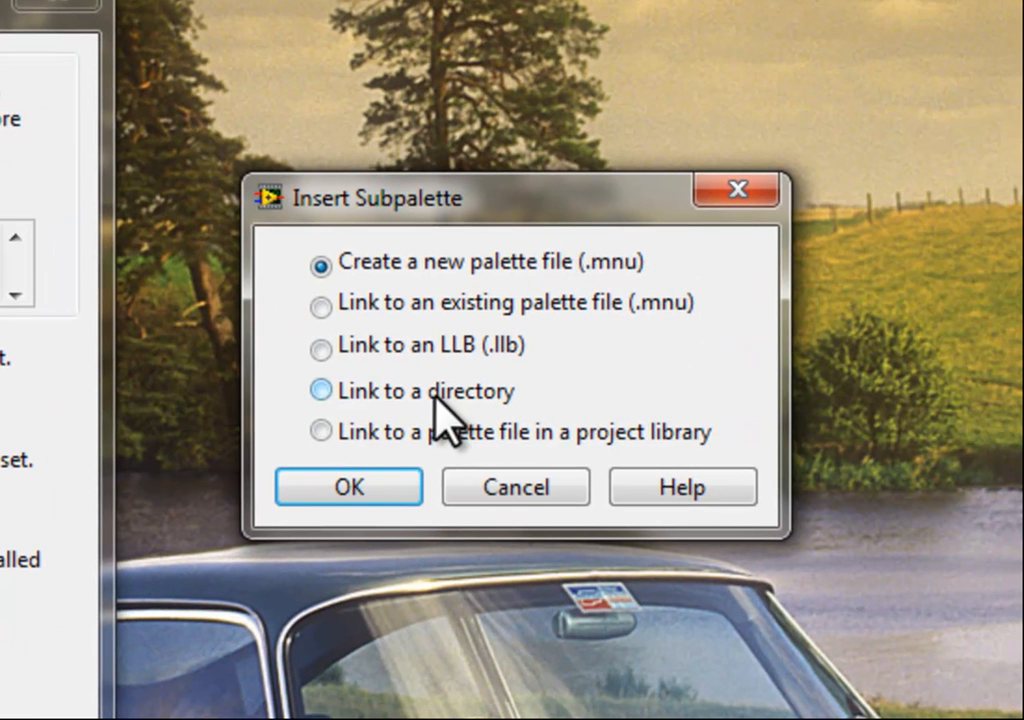
left_click(320, 390)
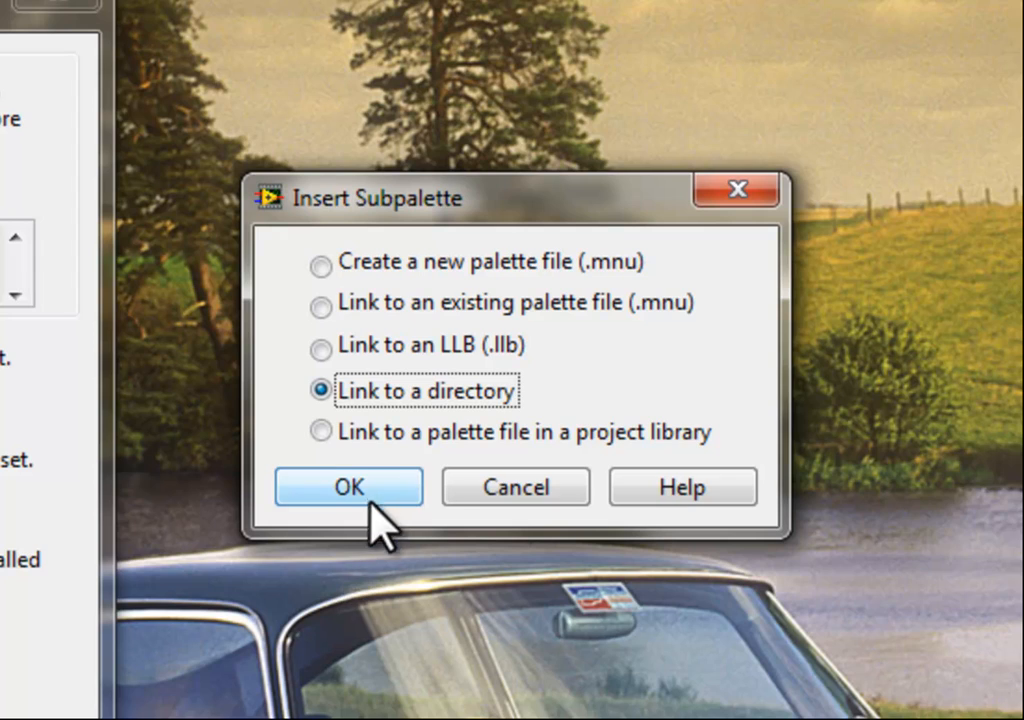
left_click(348, 486)
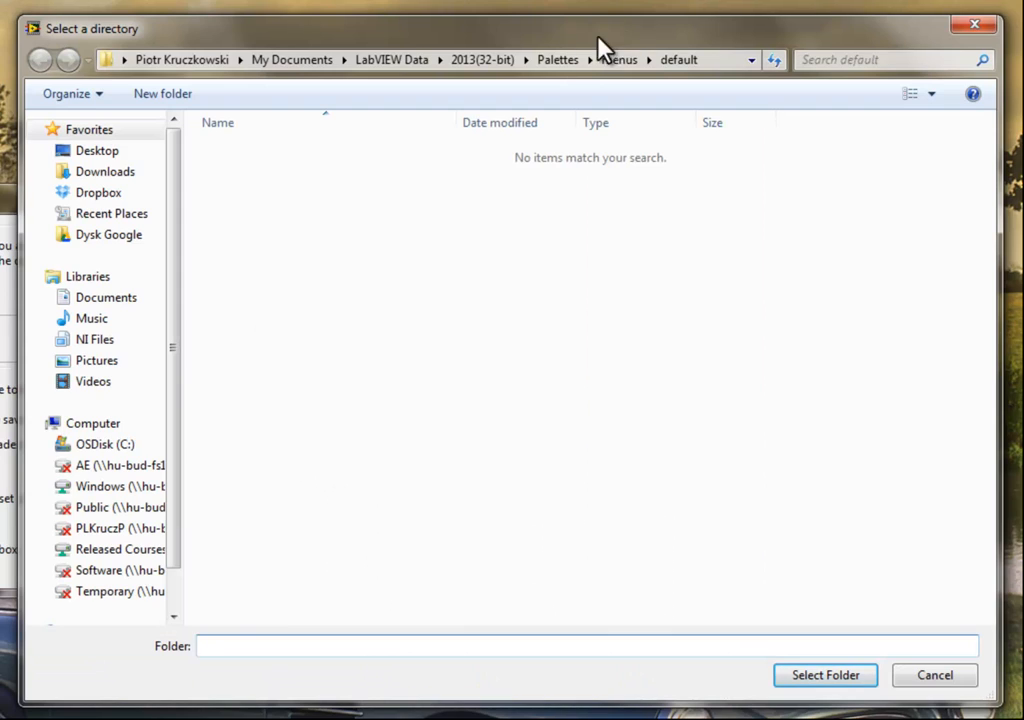
mouse_move(503, 98)
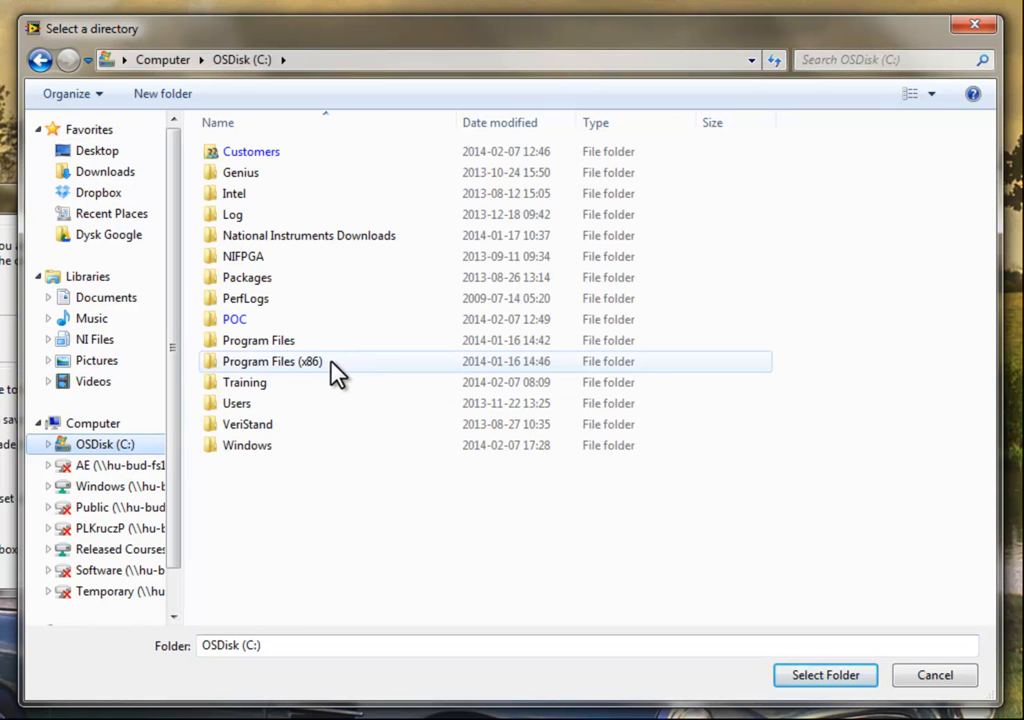
- Select C:\Program Files (x86)\National Instruments\LabVIEW 2013\user.lib as the linked directory
double_click(272, 361)
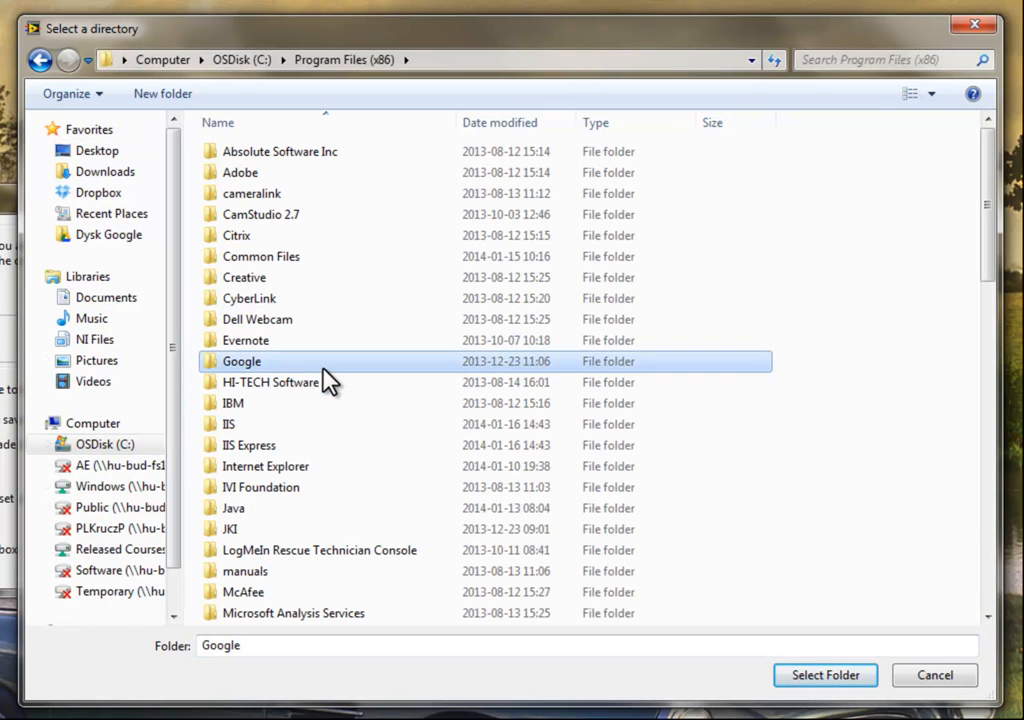
double_click(241, 361)
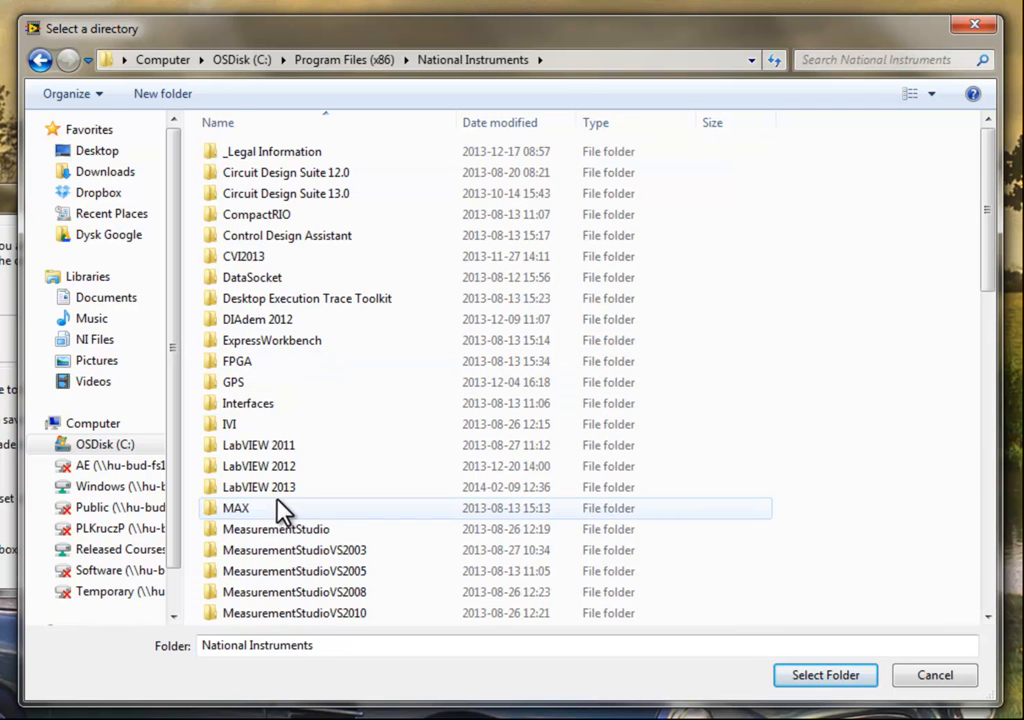
double_click(258, 487)
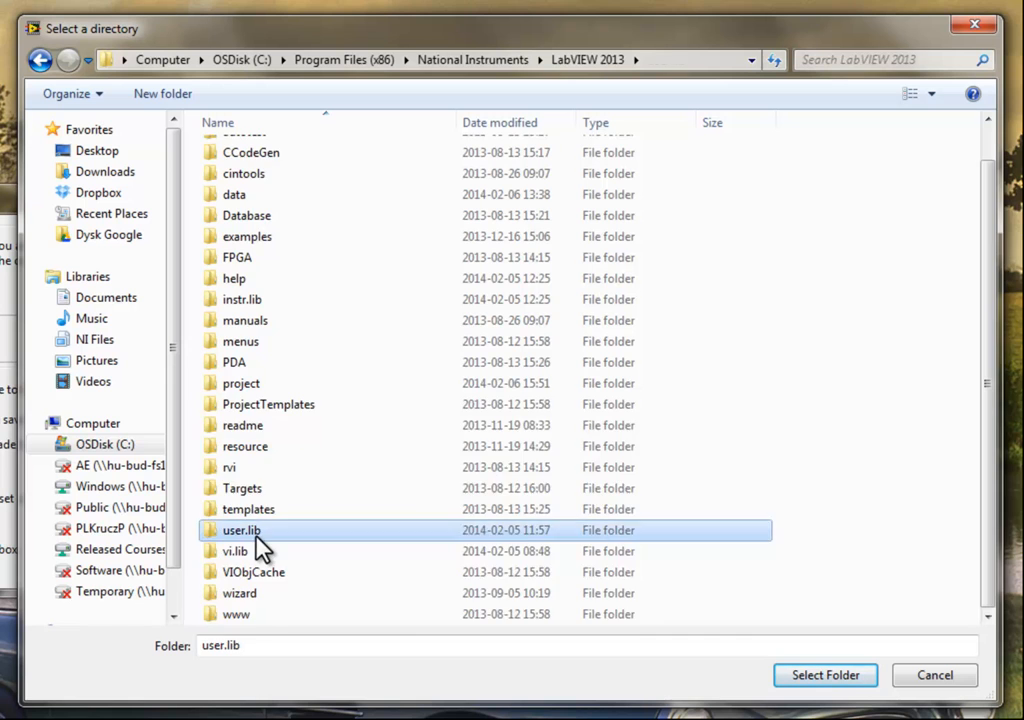
double_click(241, 530)
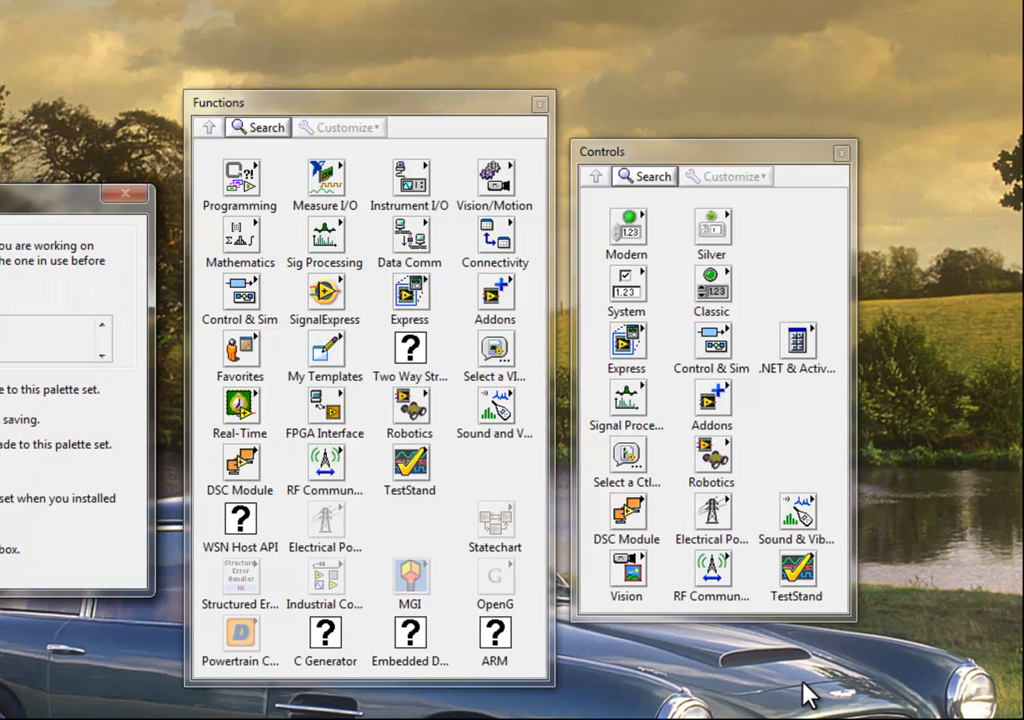
mouse_move(325, 350)
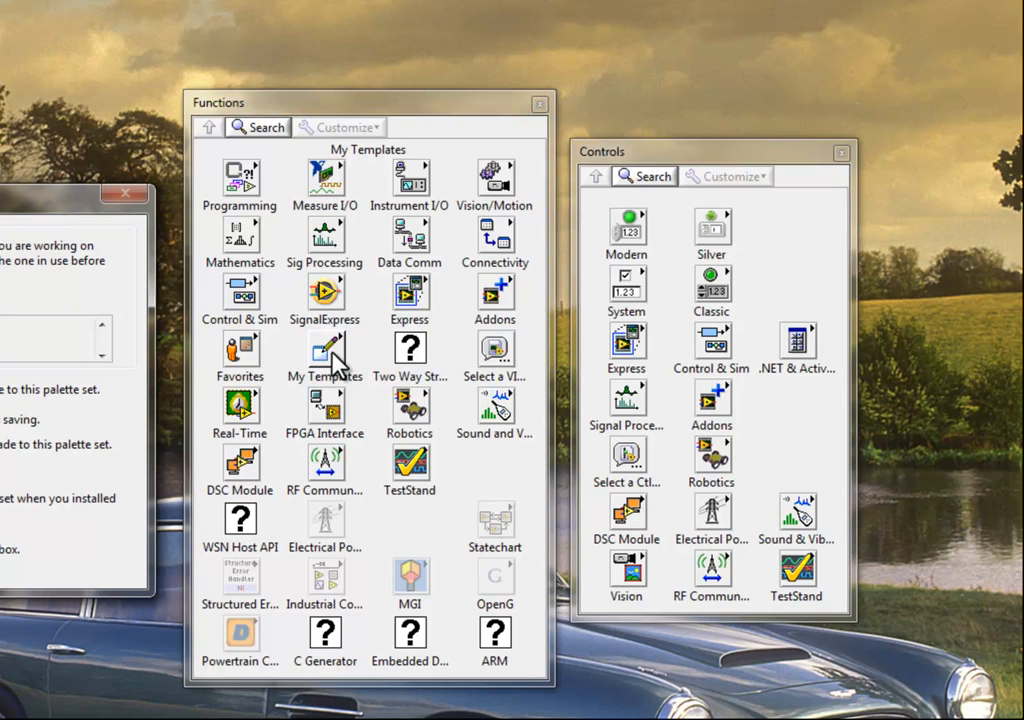
- Open the relinked My Templates subpalette to view its templates and Utility subpalette
left_click(324, 350)
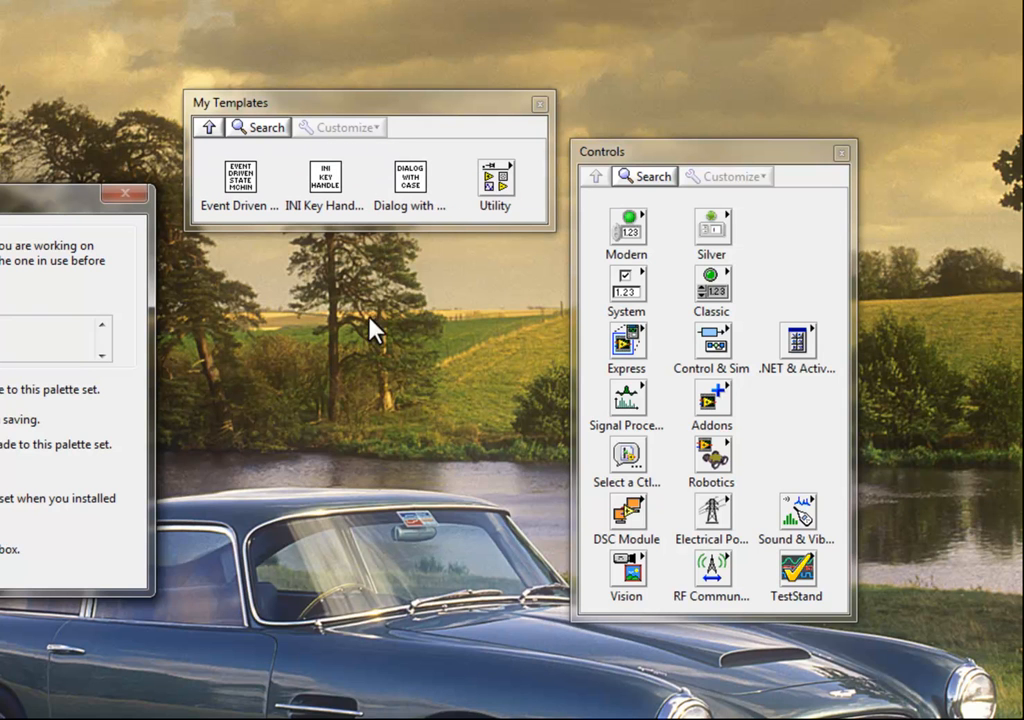
mouse_move(495, 180)
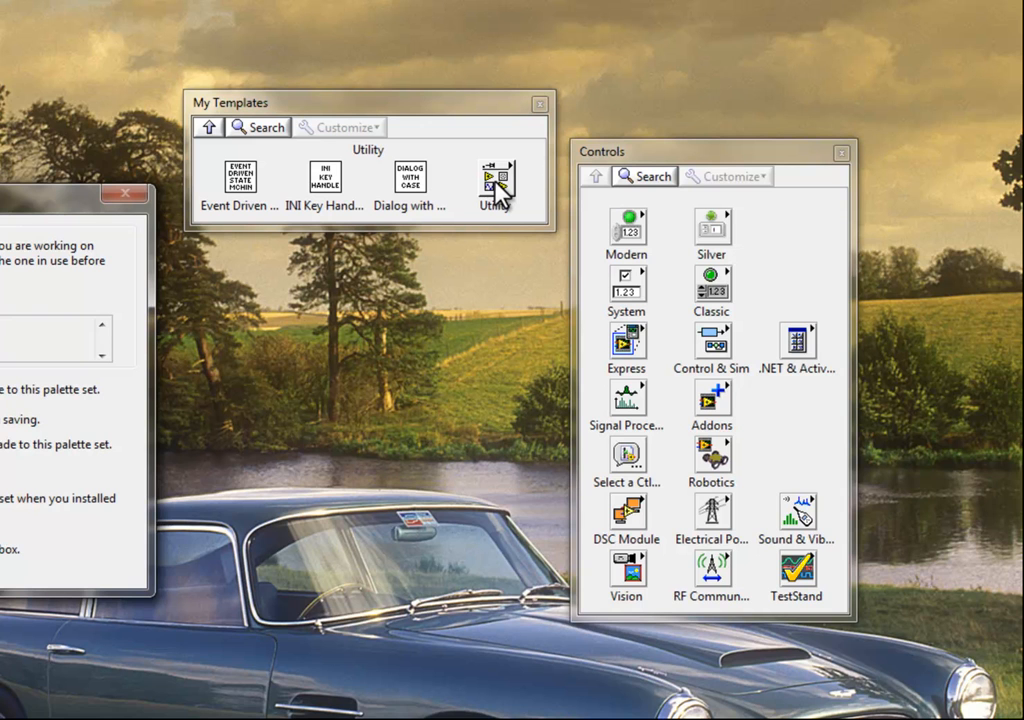
- Set the Utility subpalette's icon to the wait wristwatch glyph from the Glyphs tab
right_click(492, 185)
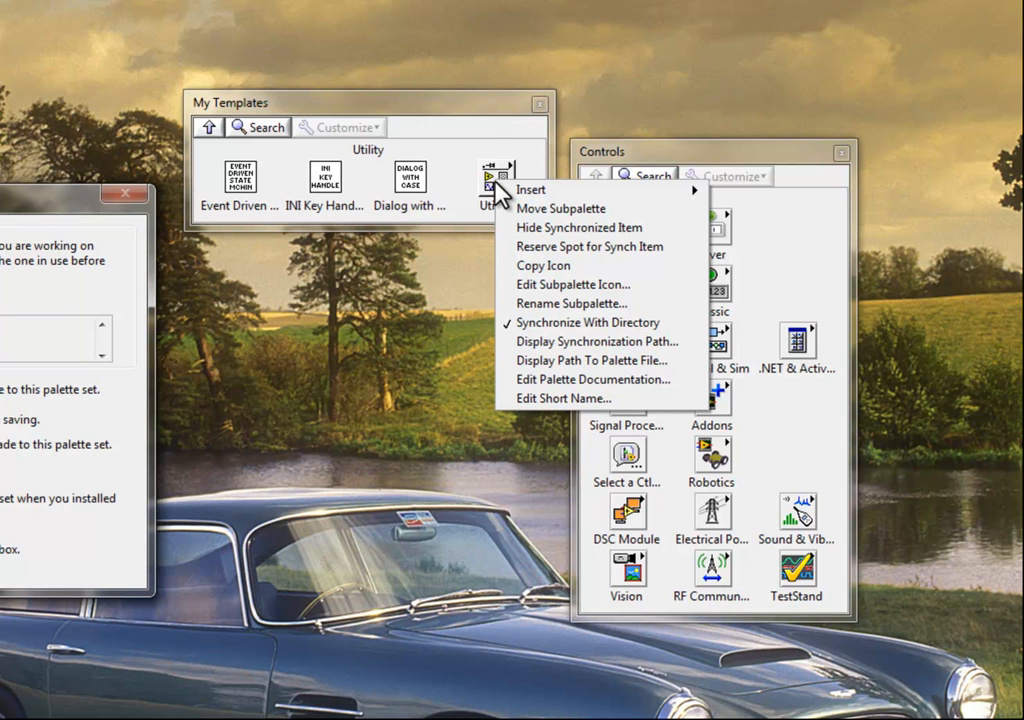
mouse_move(572, 303)
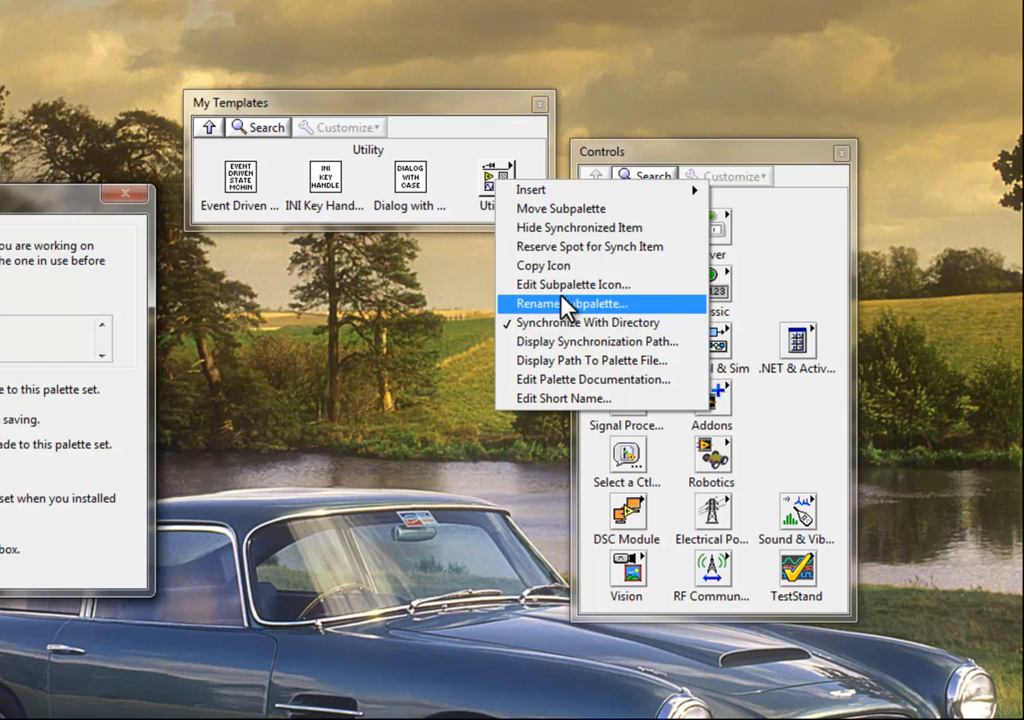
left_click(564, 303)
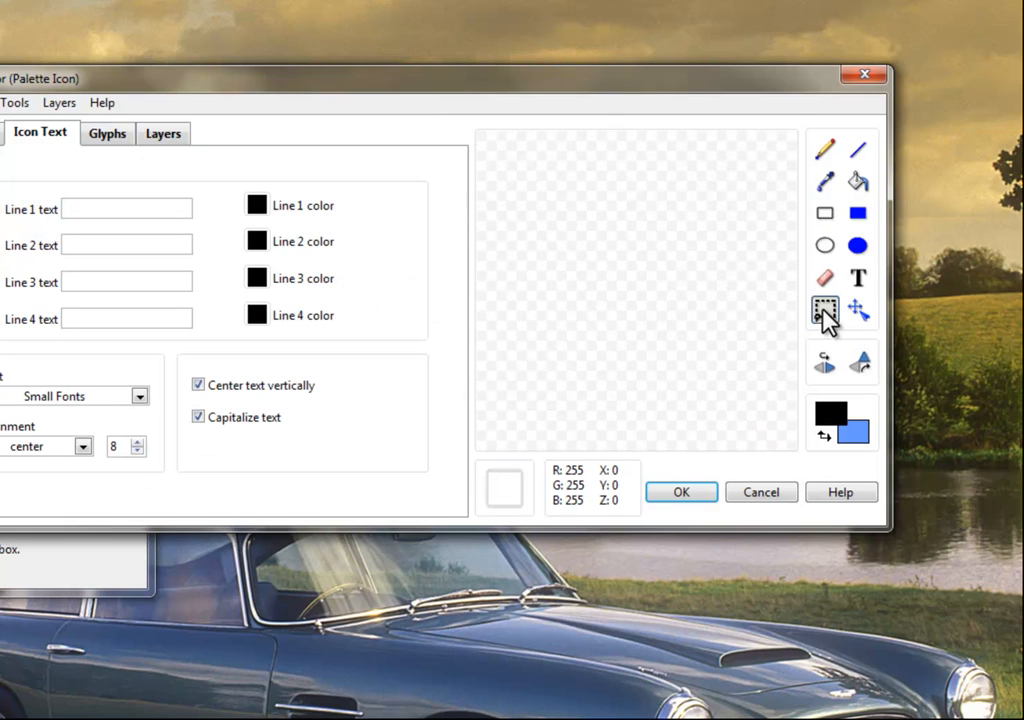
left_click(106, 133)
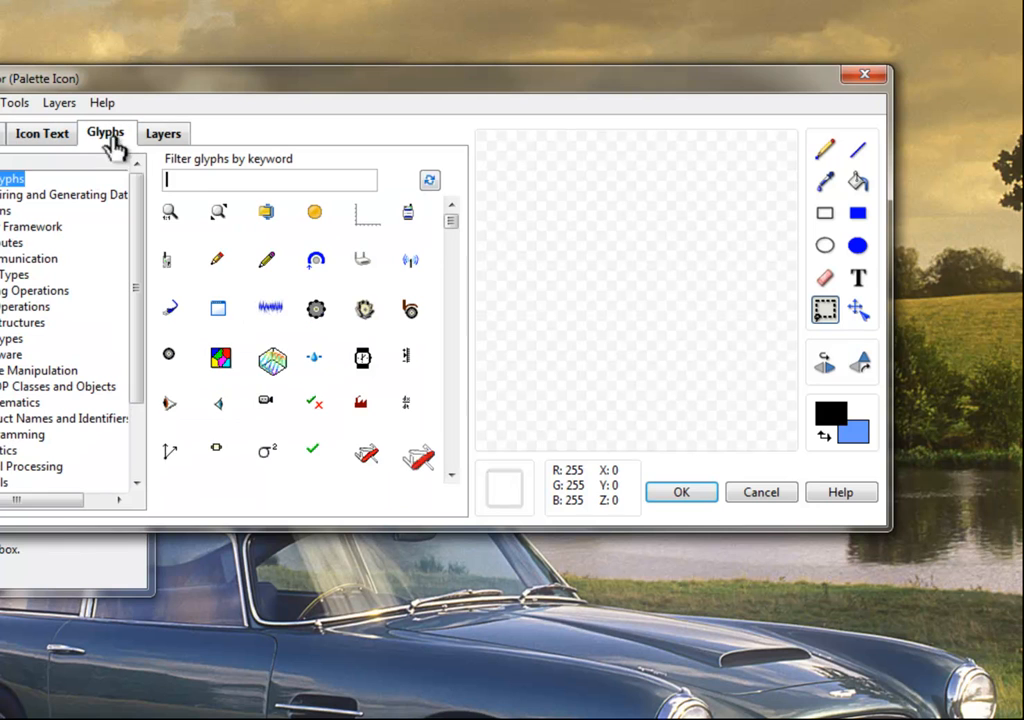
mouse_move(210, 186)
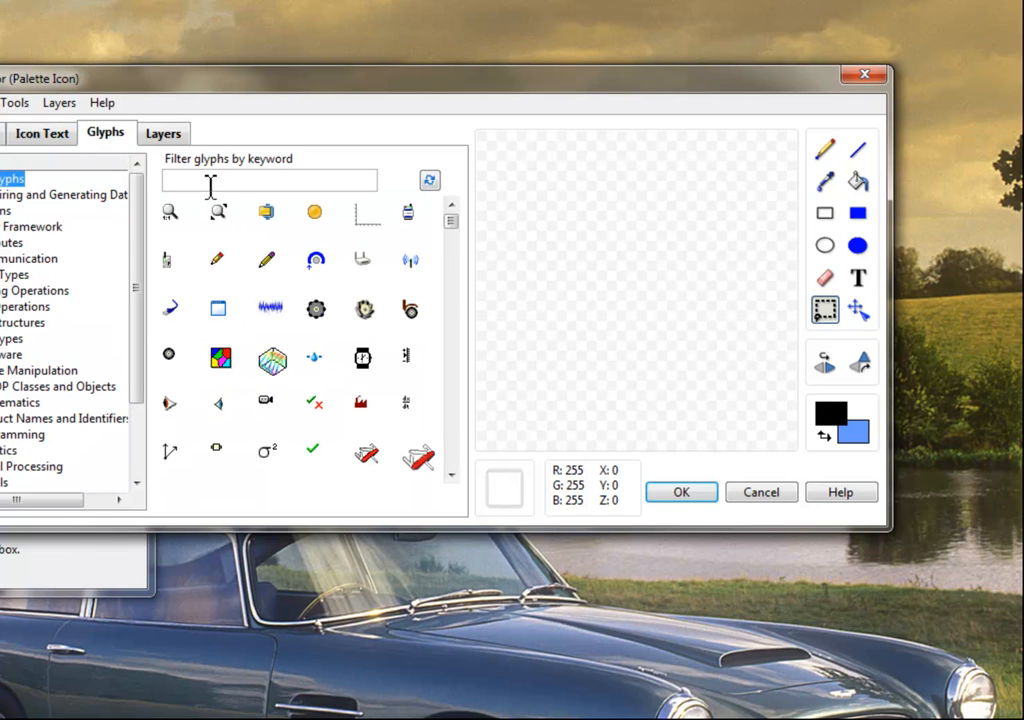
mouse_move(267, 217)
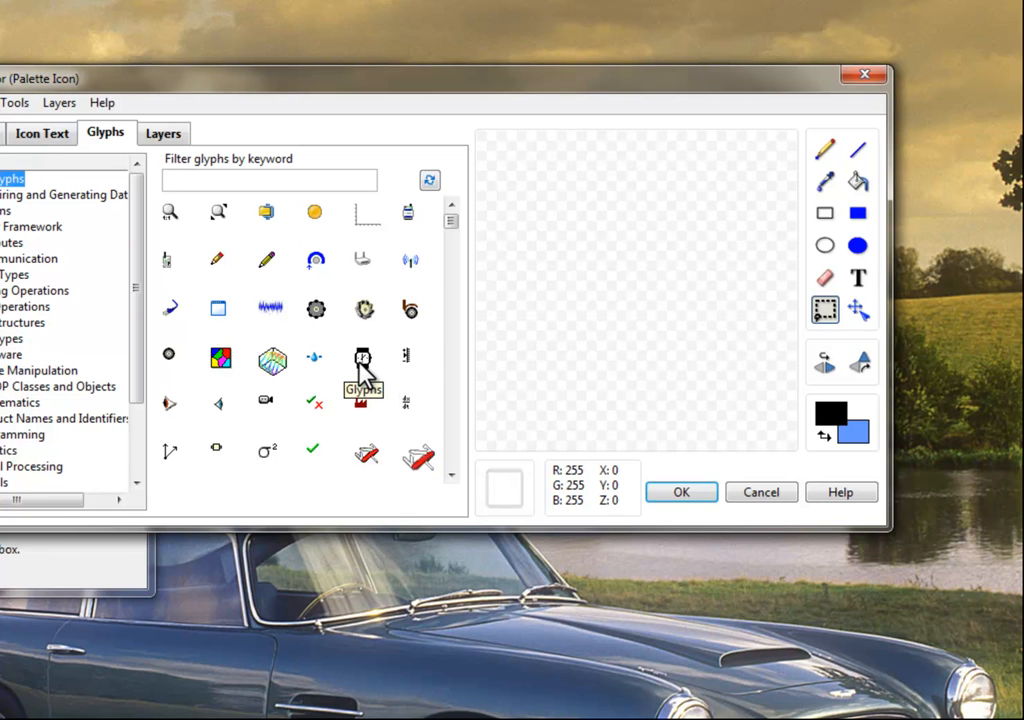
left_click(363, 356)
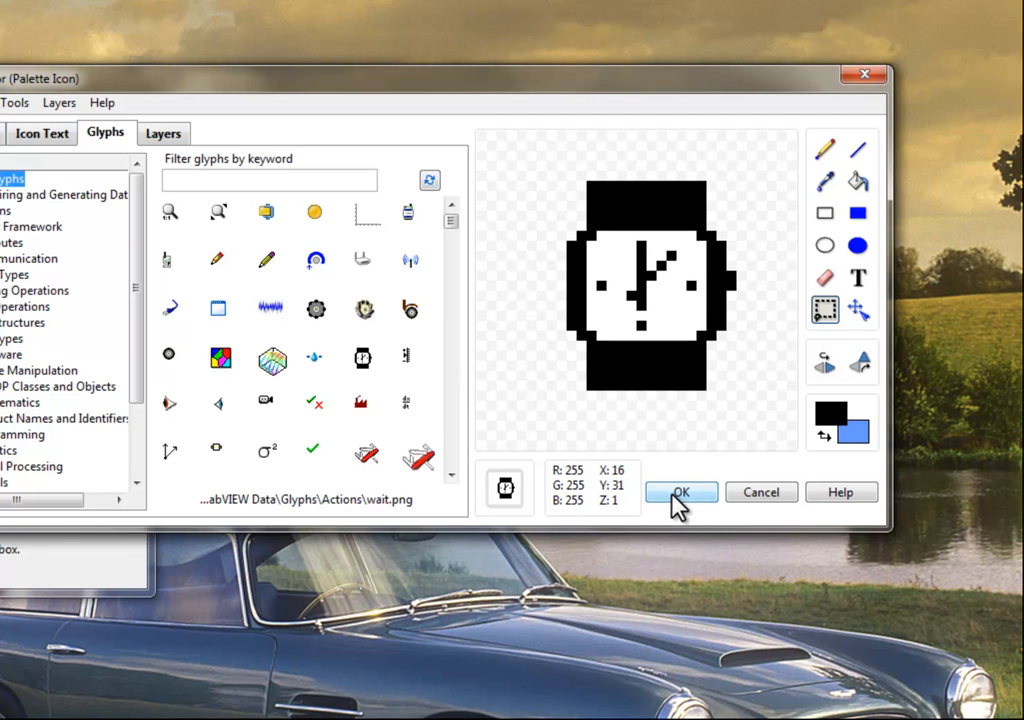
left_click(681, 492)
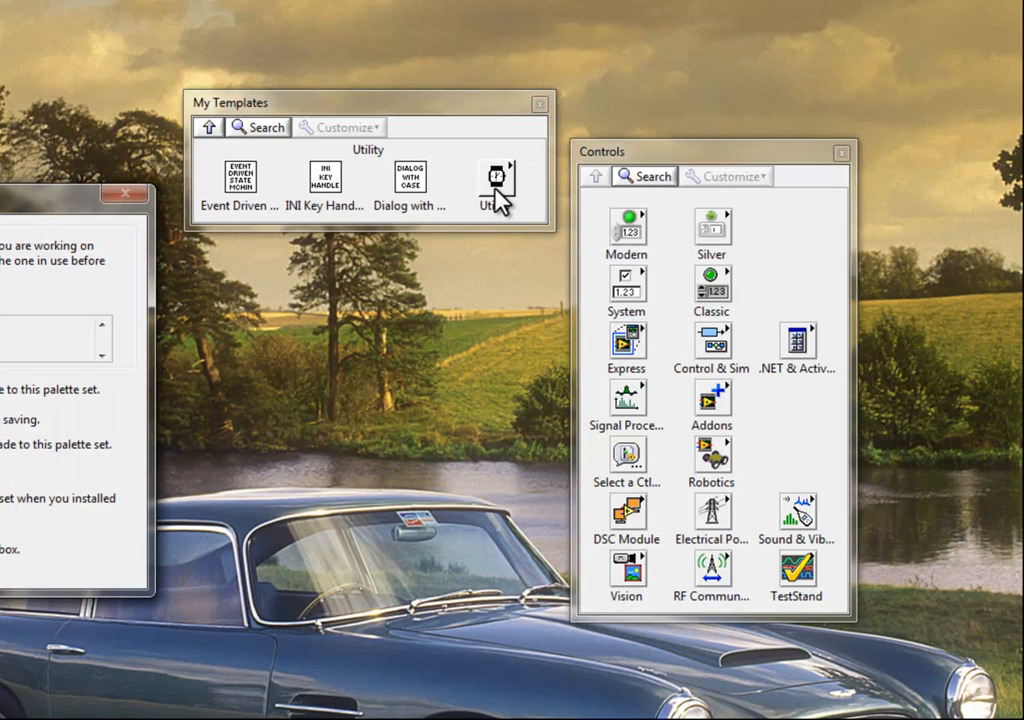
- Look inside the Utility subpalette, then return to the My Templates palette
left_click(497, 178)
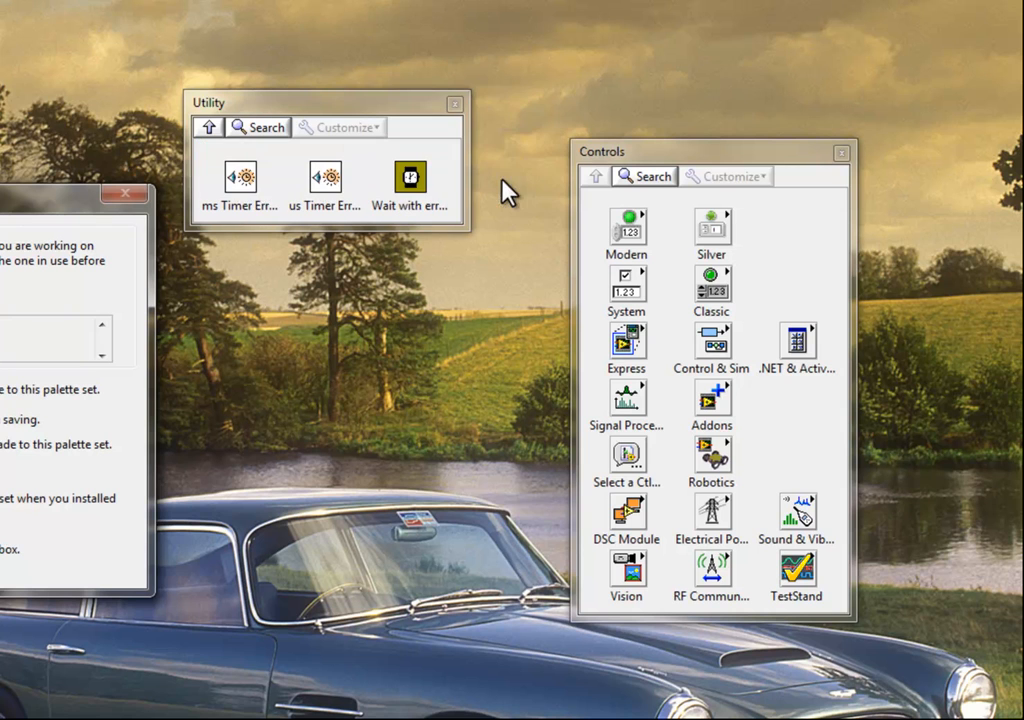
left_click(209, 127)
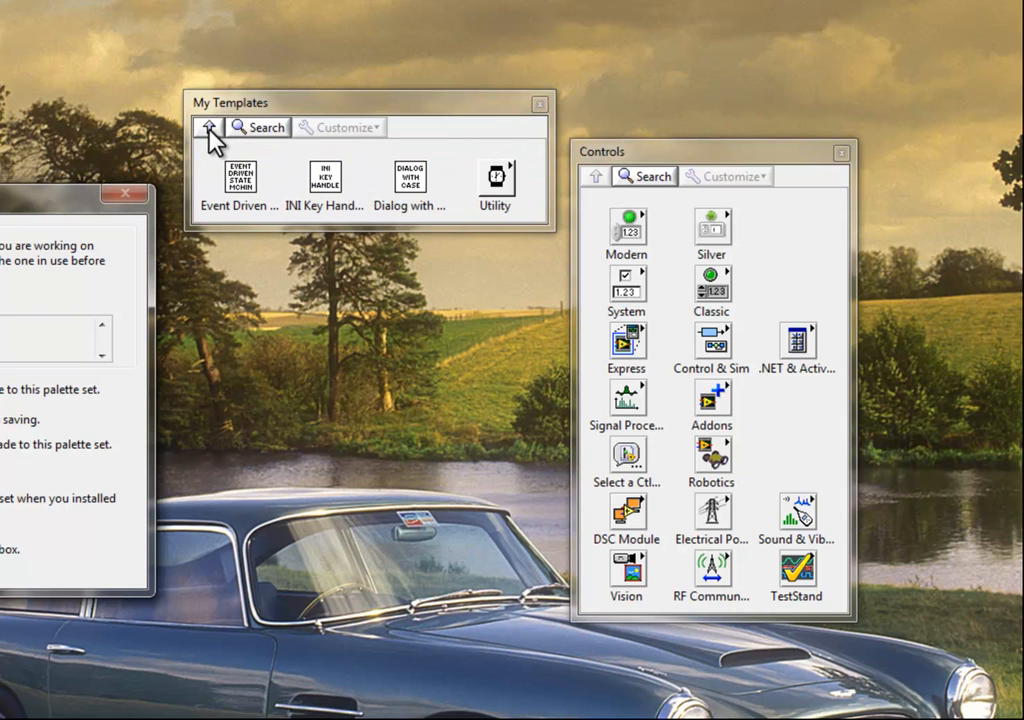
left_click(210, 130)
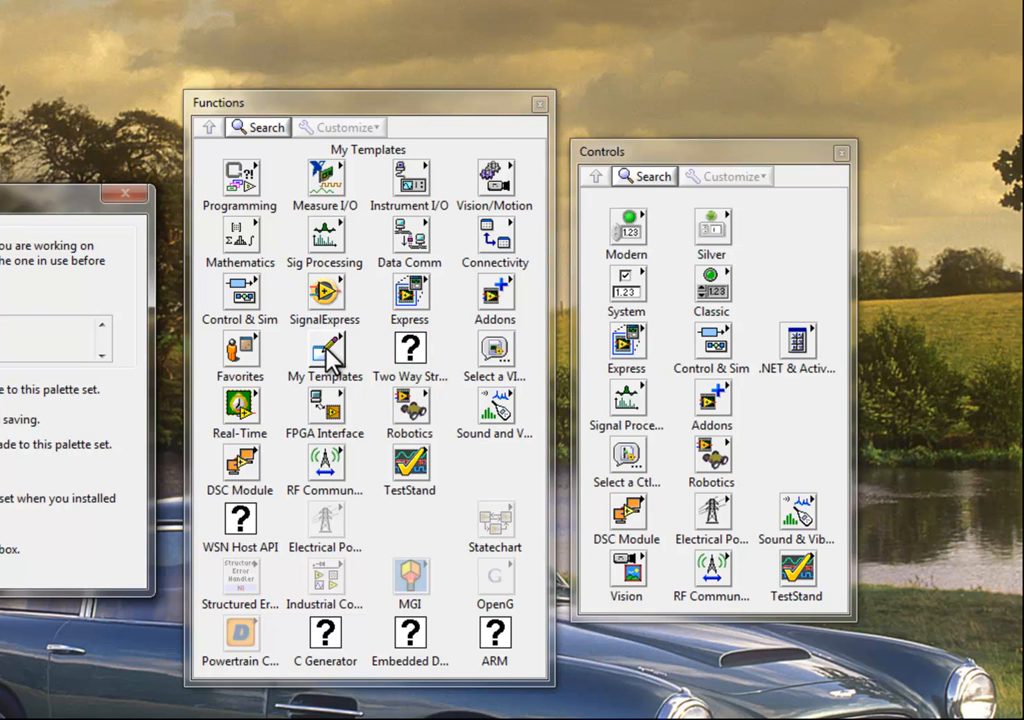
left_click(324, 350)
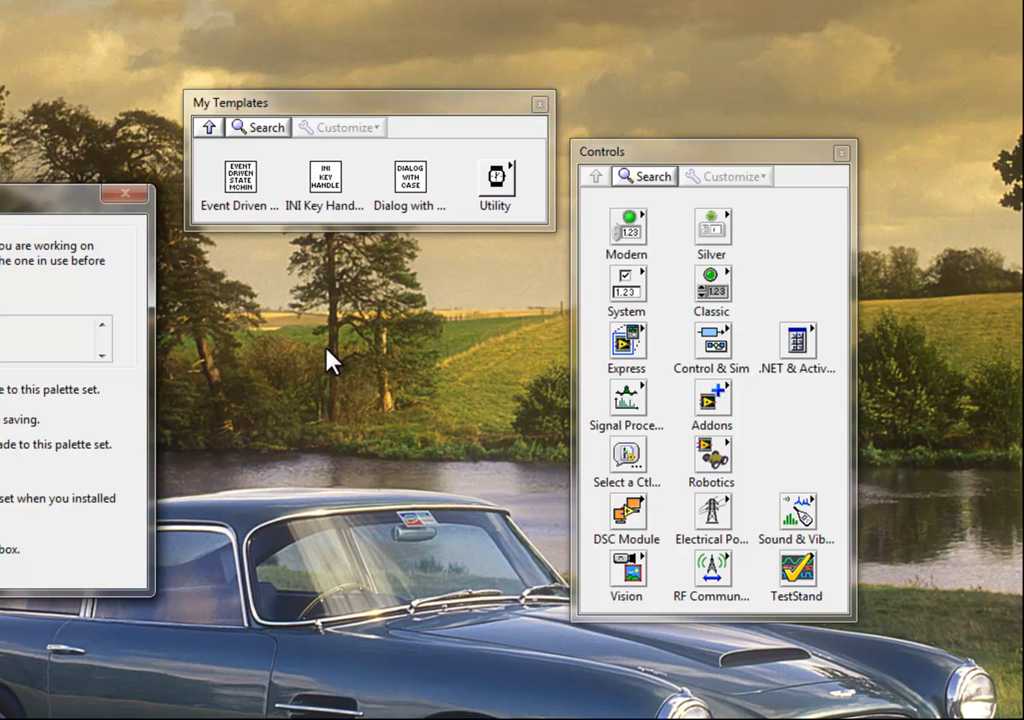
mouse_move(240, 185)
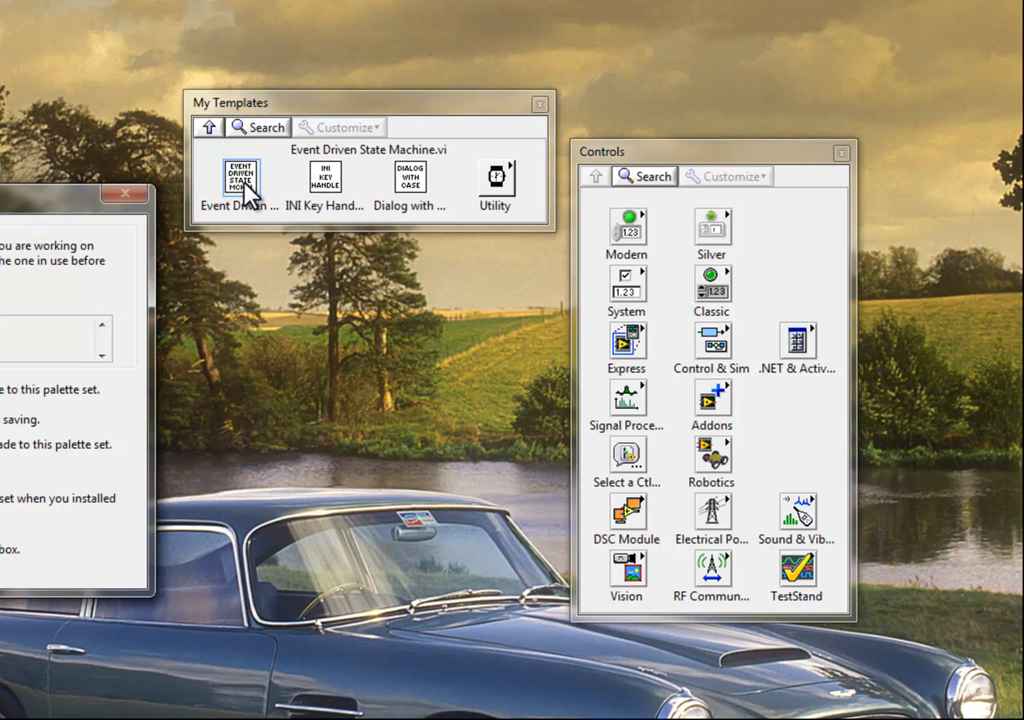
- Uncheck Place VI Contents for INI Key Handler so it drops as a subVI
right_click(240, 180)
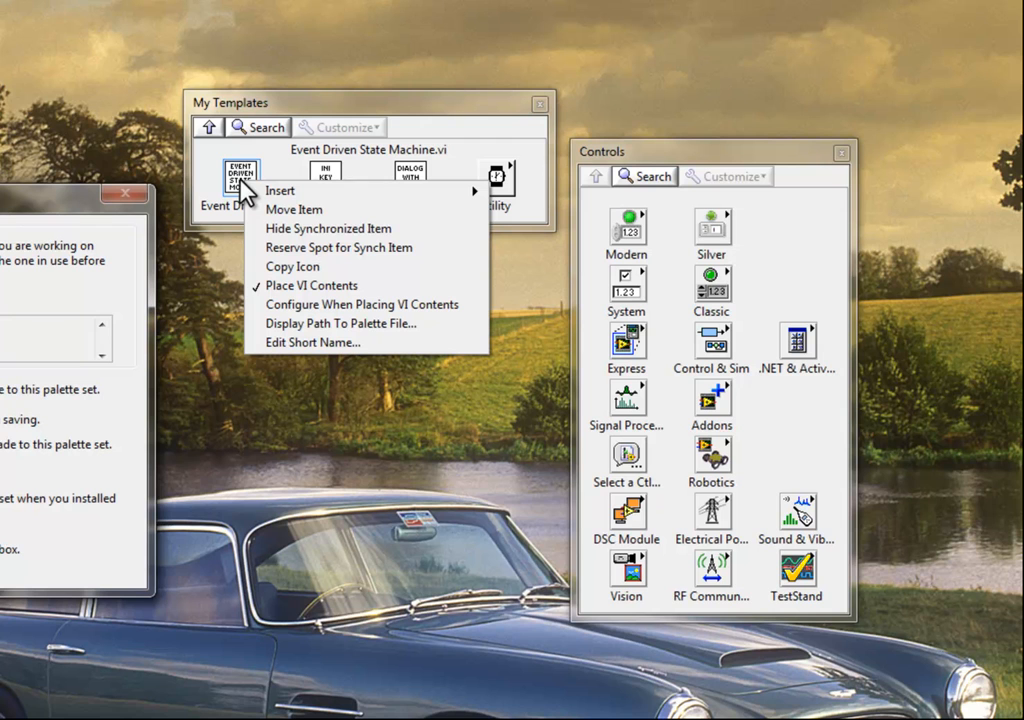
mouse_move(290, 210)
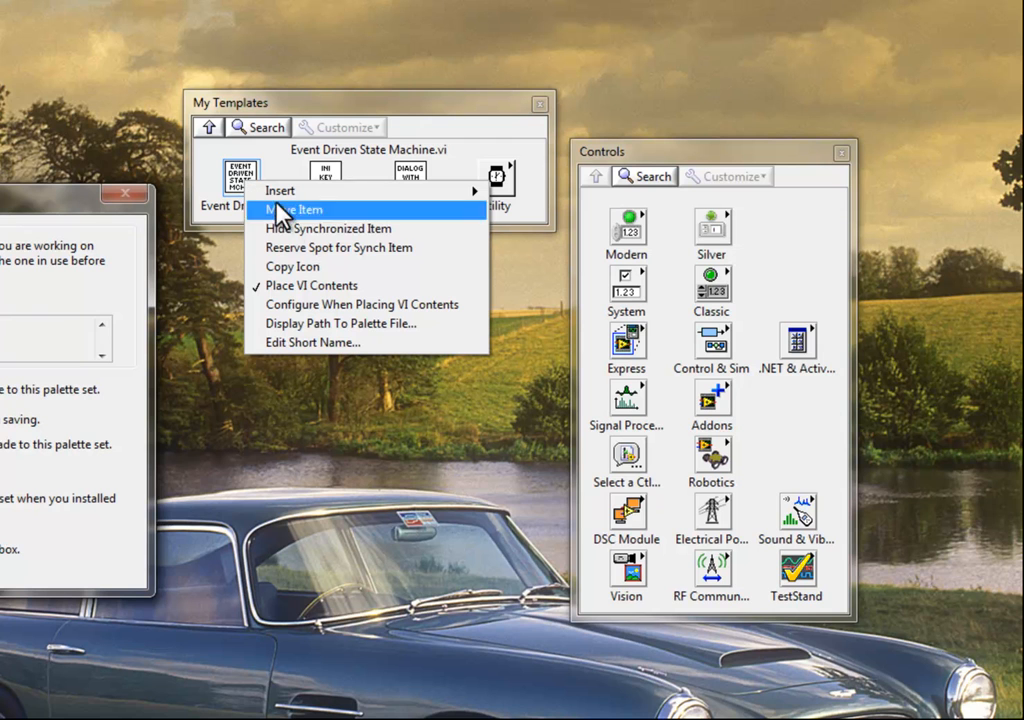
mouse_move(320, 285)
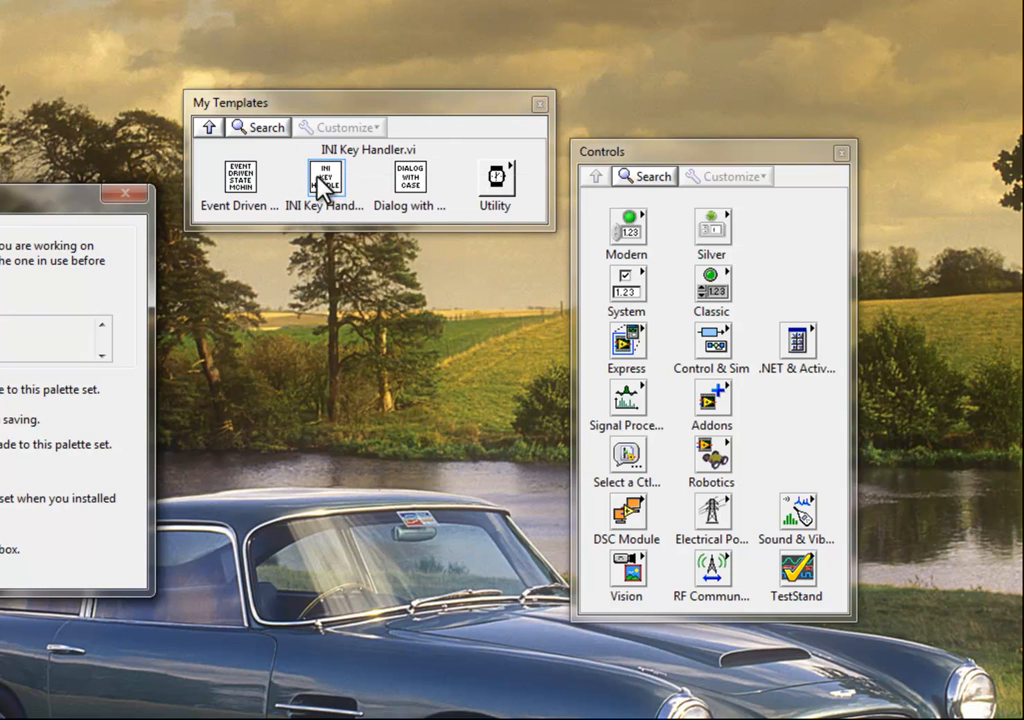
right_click(325, 180)
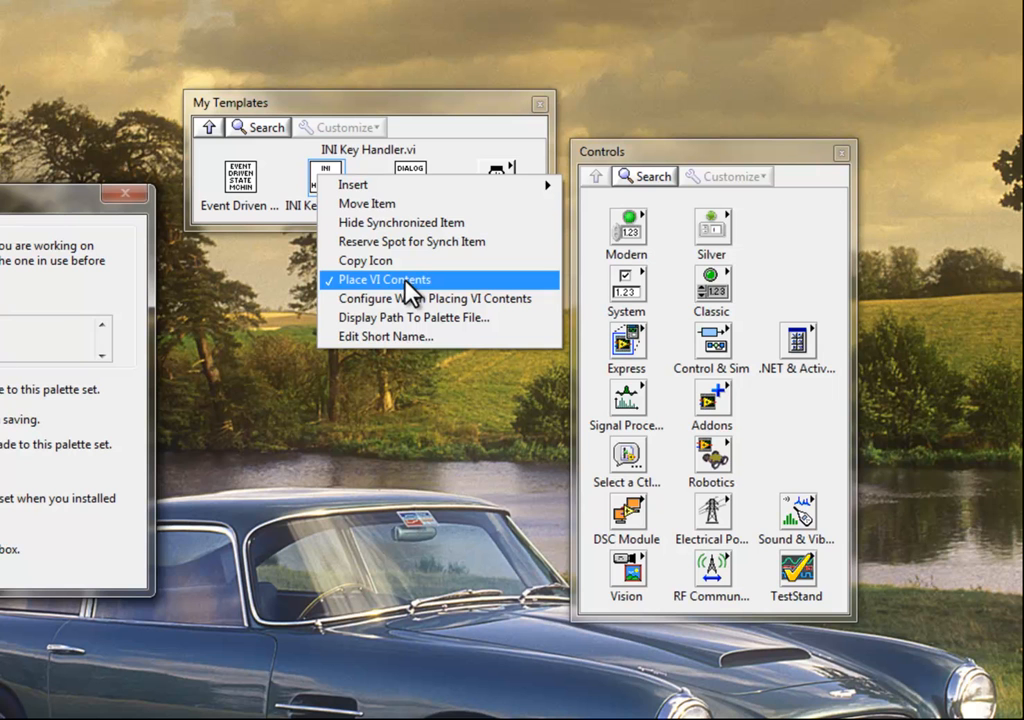
left_click(384, 279)
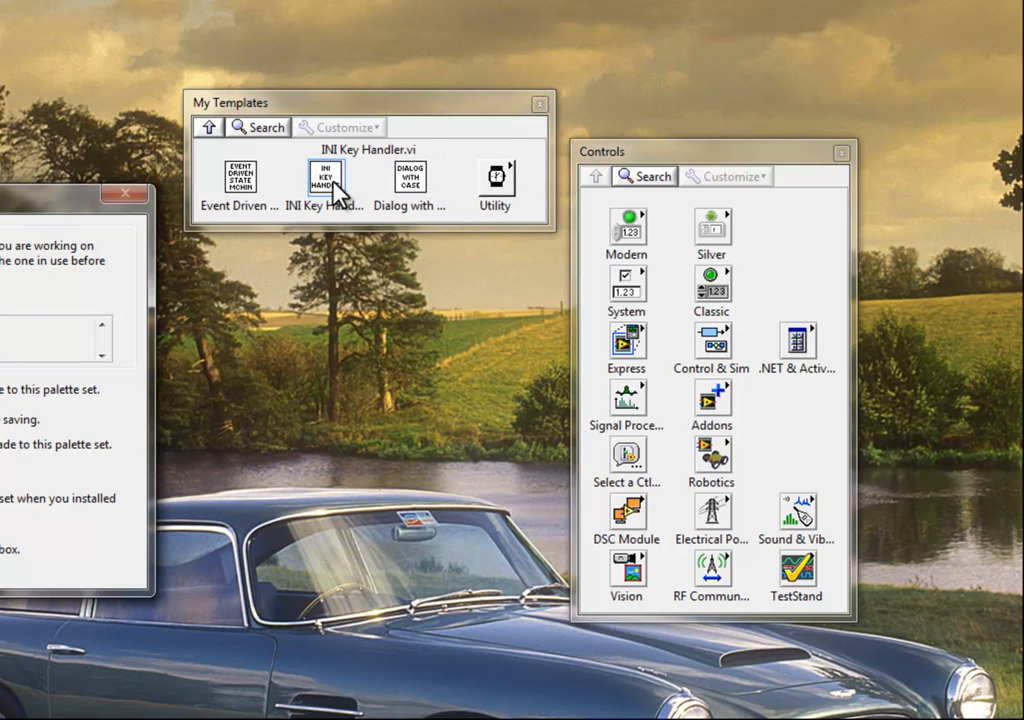
right_click(326, 177)
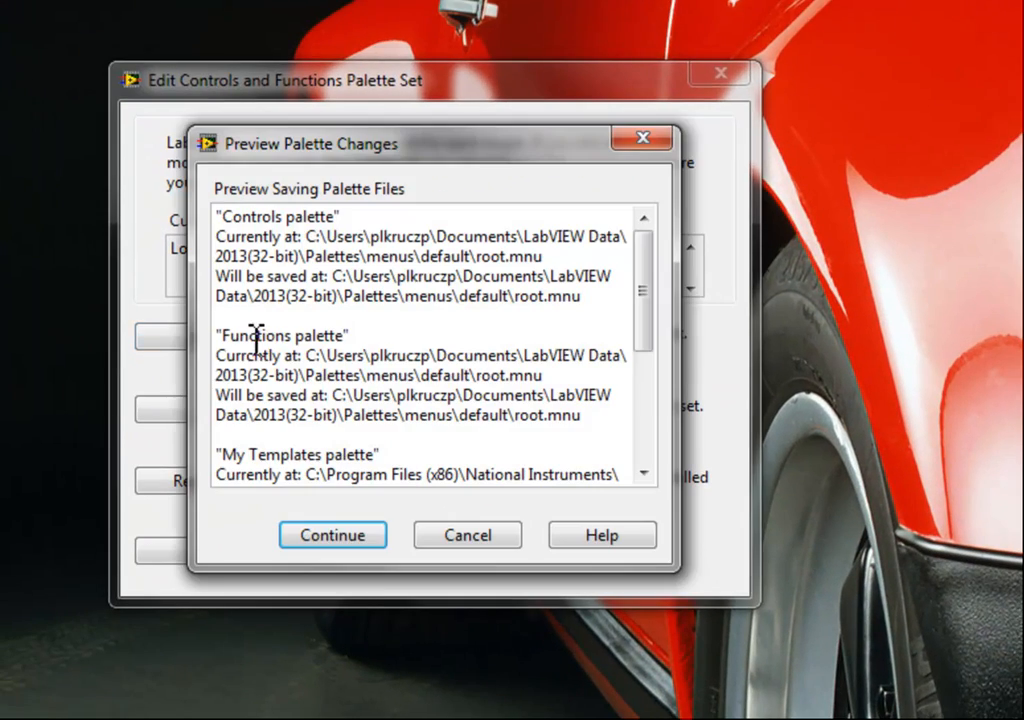
mouse_move(483, 185)
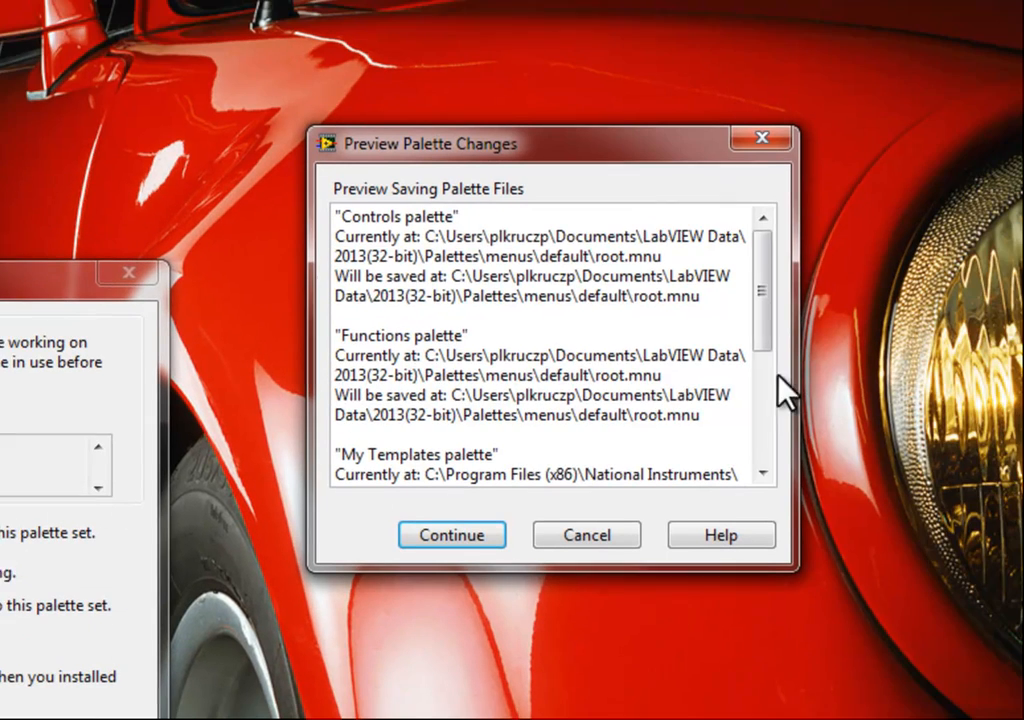
- Scroll through the Preview Palette Changes summary of where palette files will be saved
scroll("down", 3)
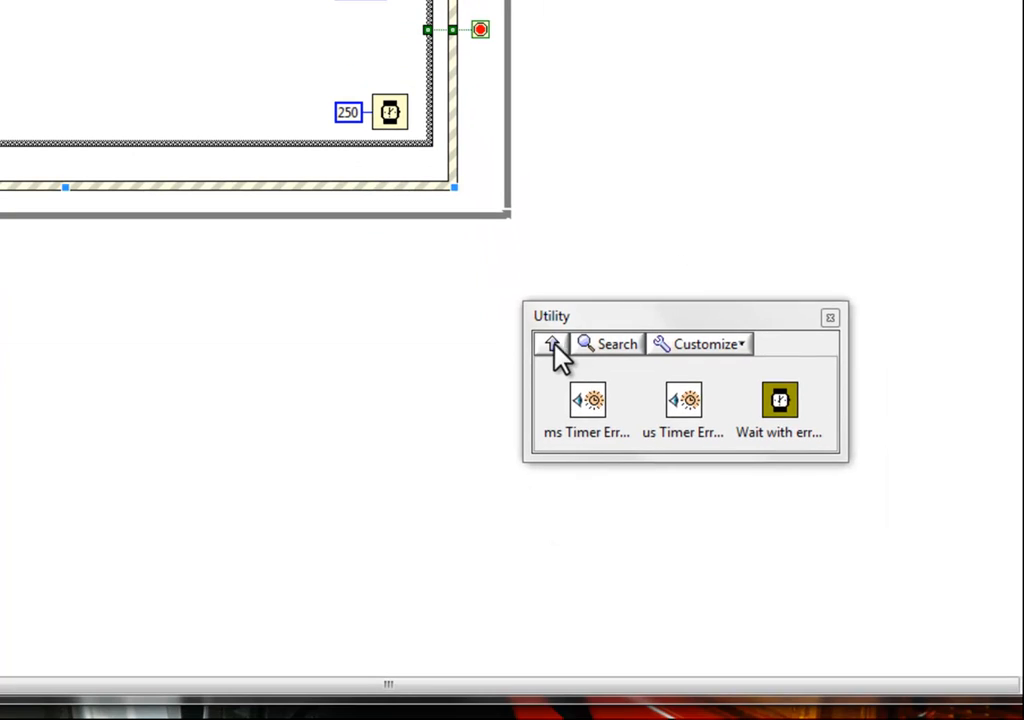
- Drop INI Key Handler from My Templates as a subVI, then open its front panel and block diagram
left_click(552, 343)
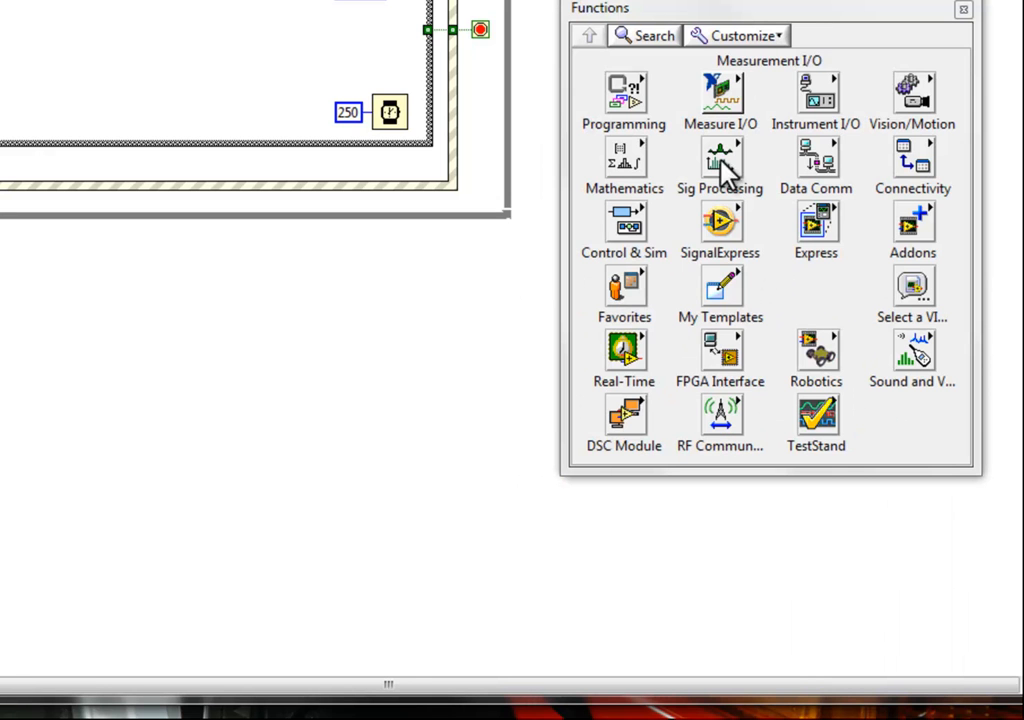
mouse_move(735, 295)
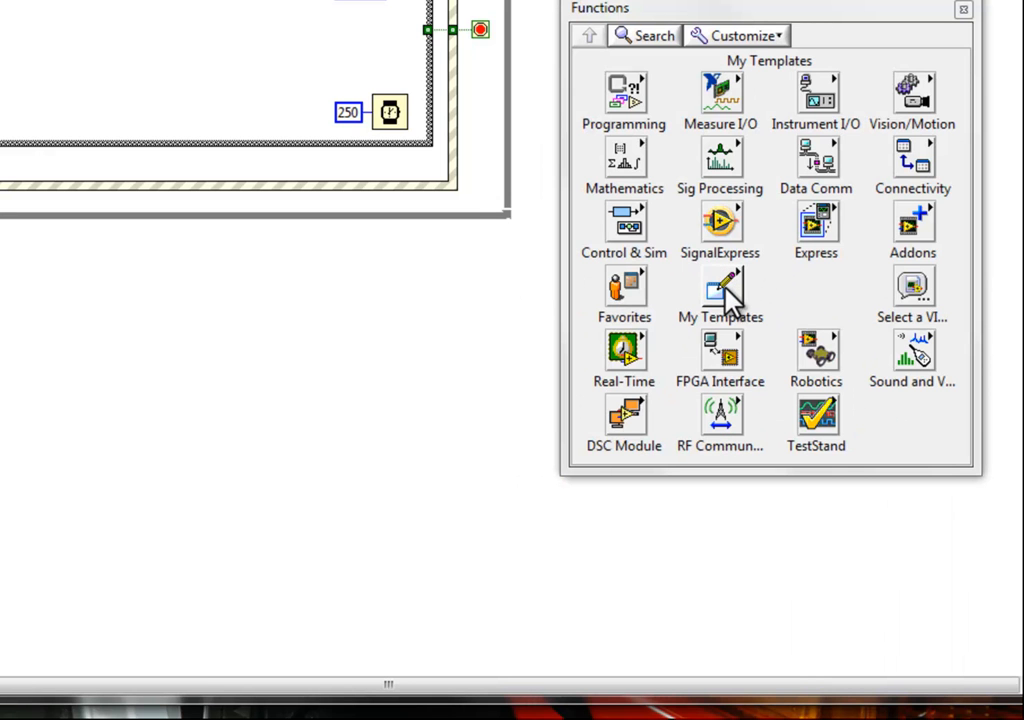
left_click(719, 290)
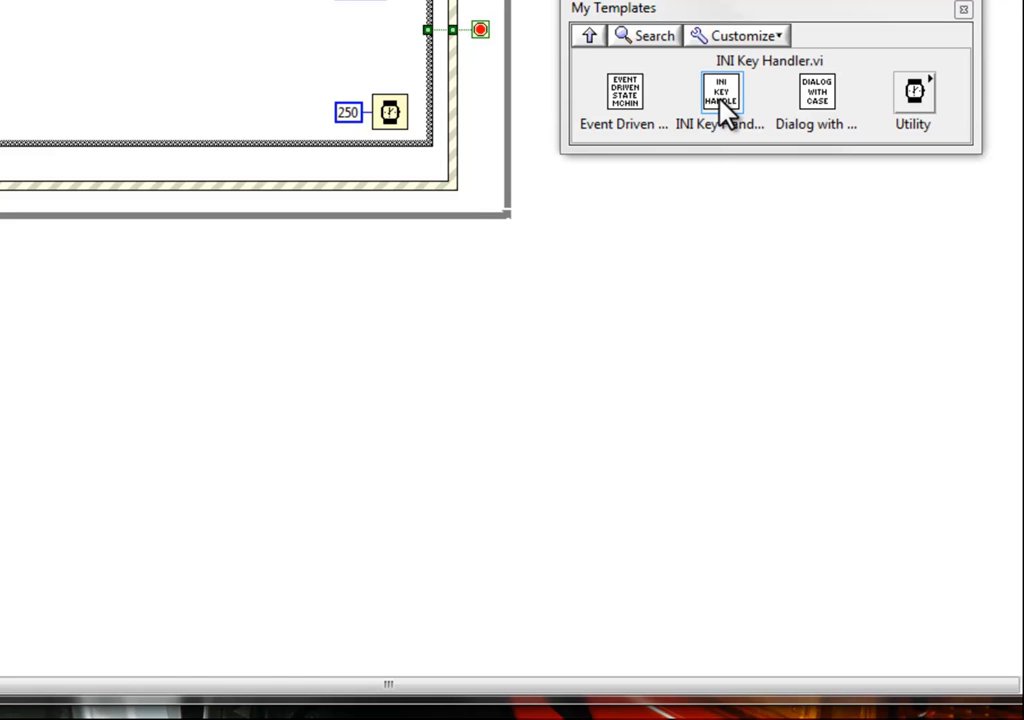
mouse_move(733, 106)
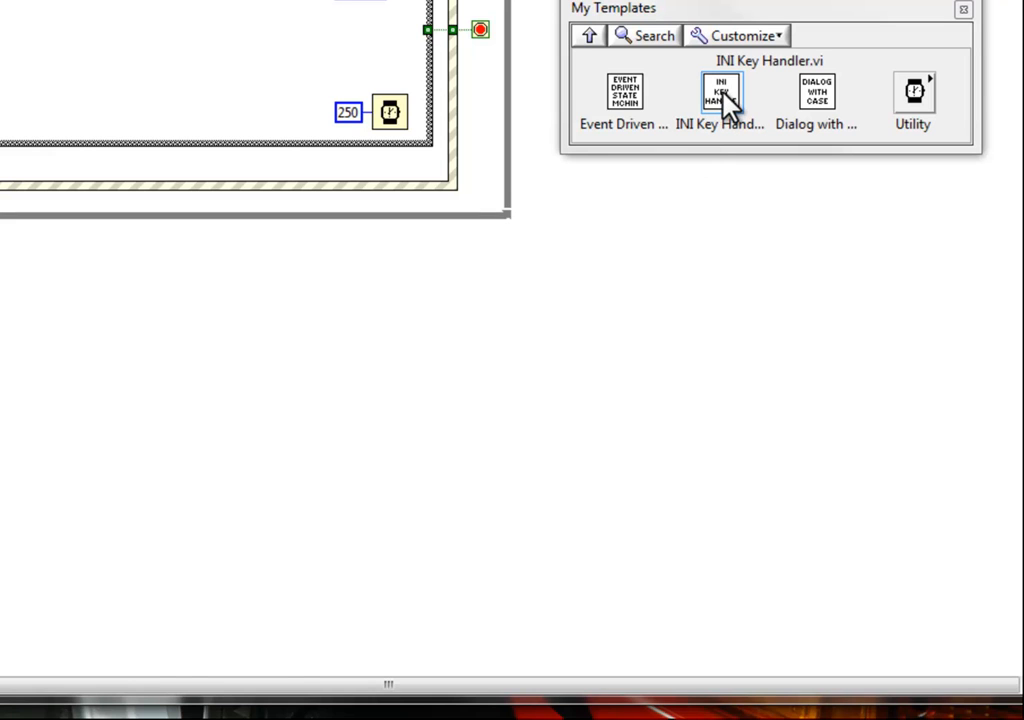
mouse_move(730, 118)
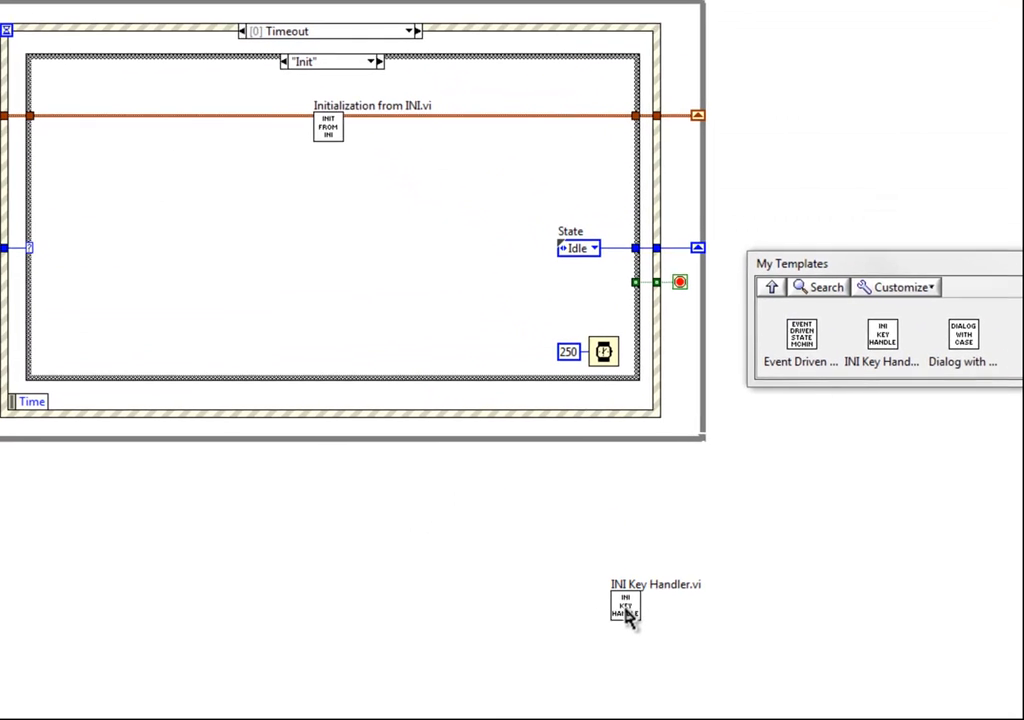
double_click(623, 605)
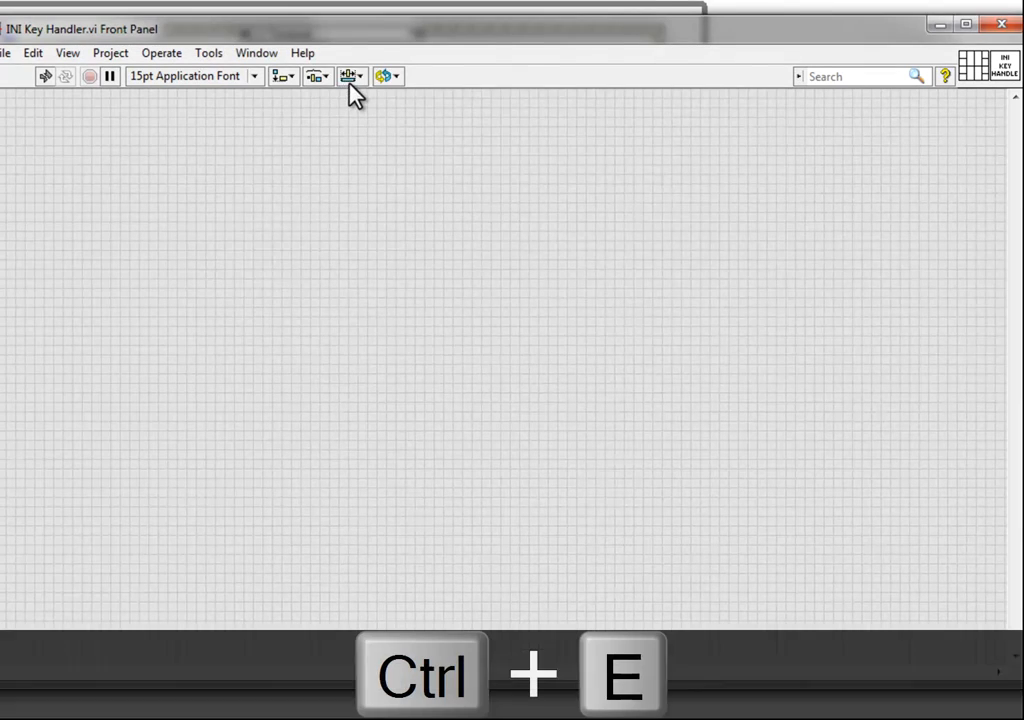
key("ctrl+e")
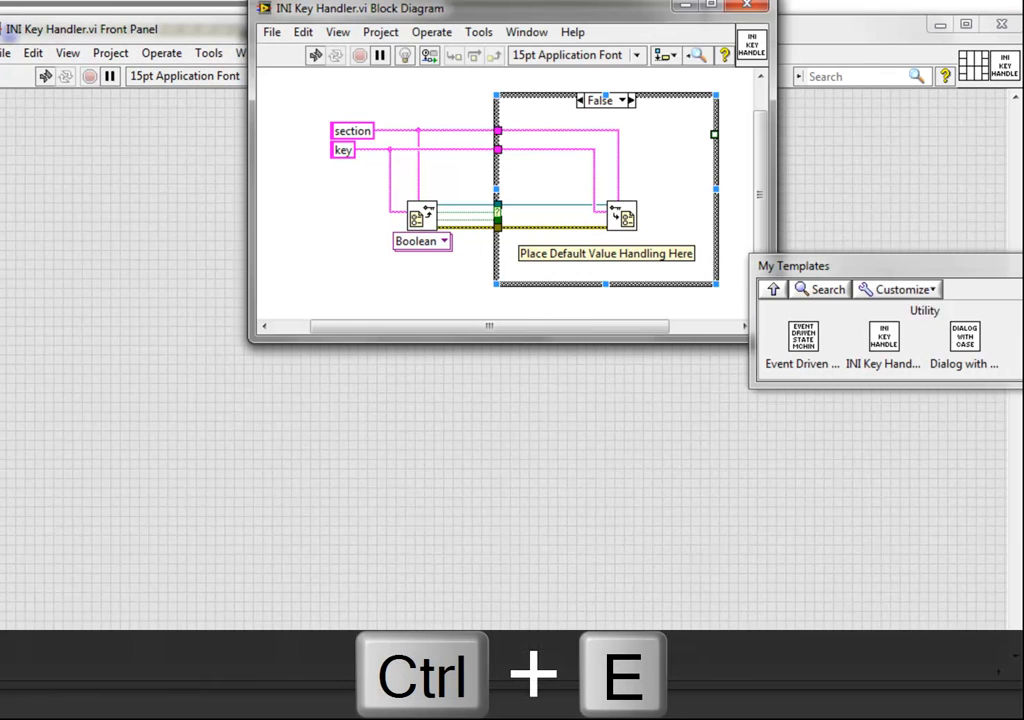